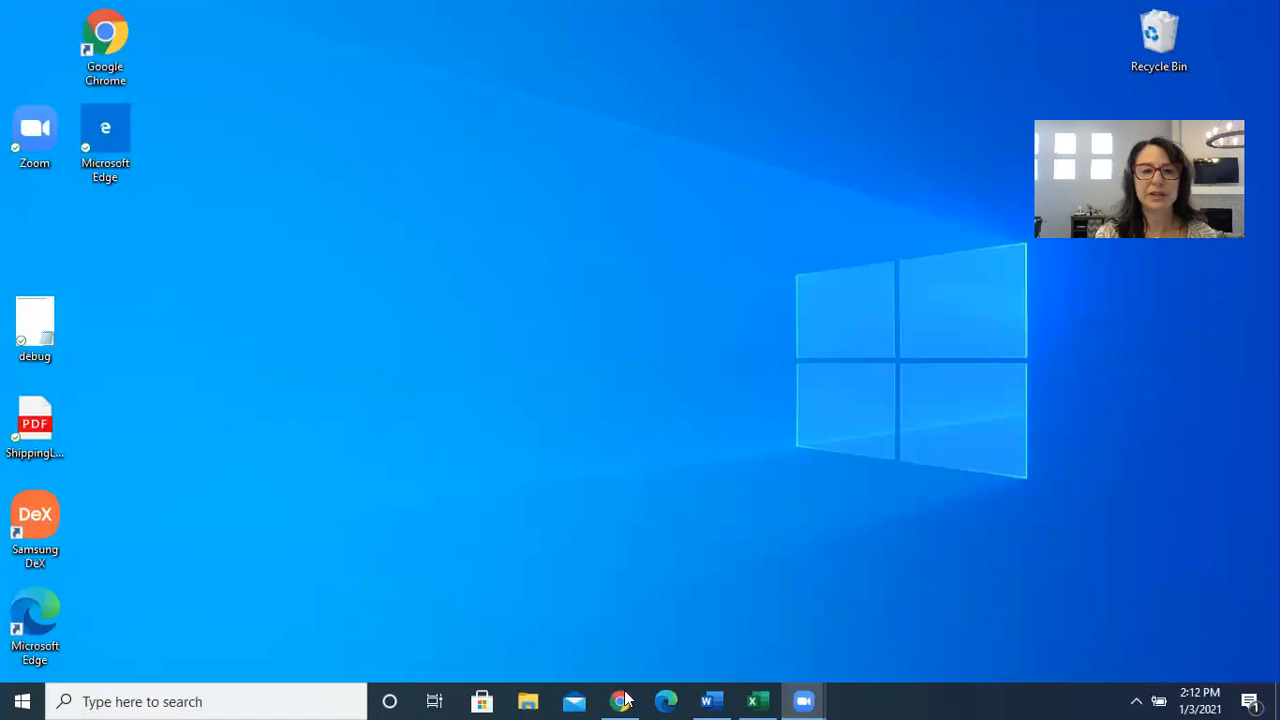
# Step: Switch to Chrome showing the eBay Seller Hub Payments reports page for 2020
pyautogui.click(622, 700)
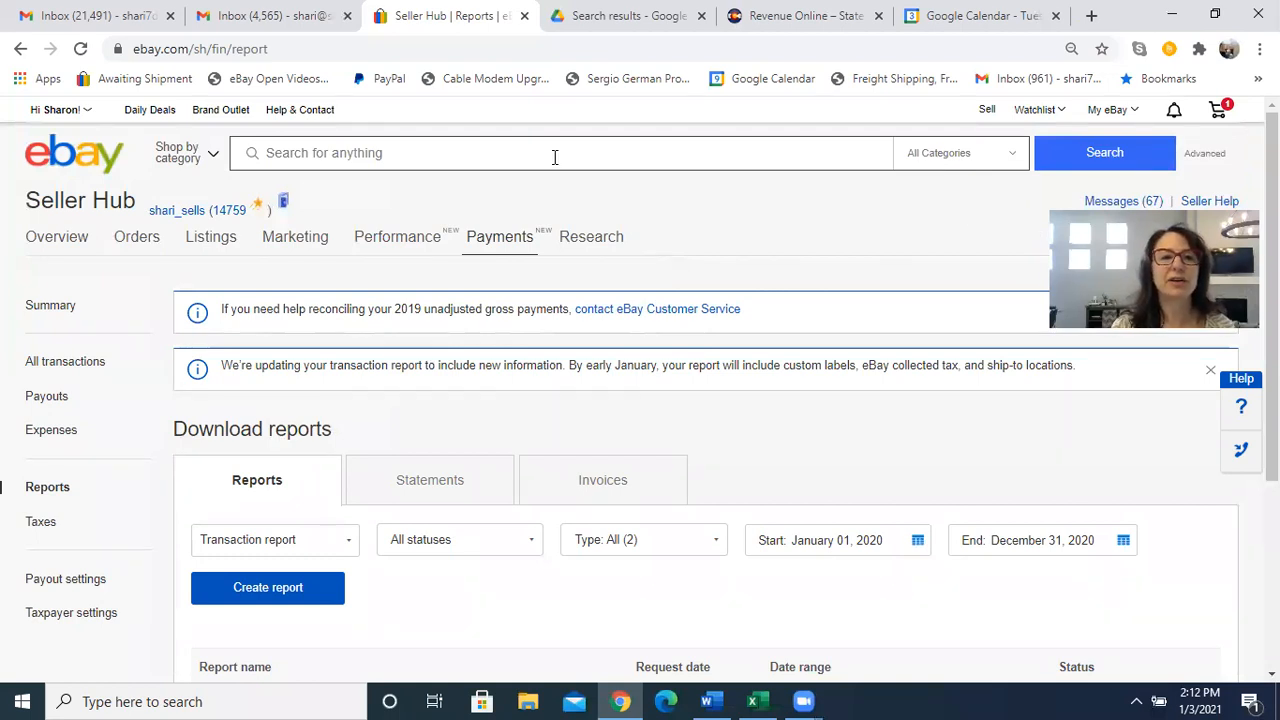
pyautogui.click(1108, 108)
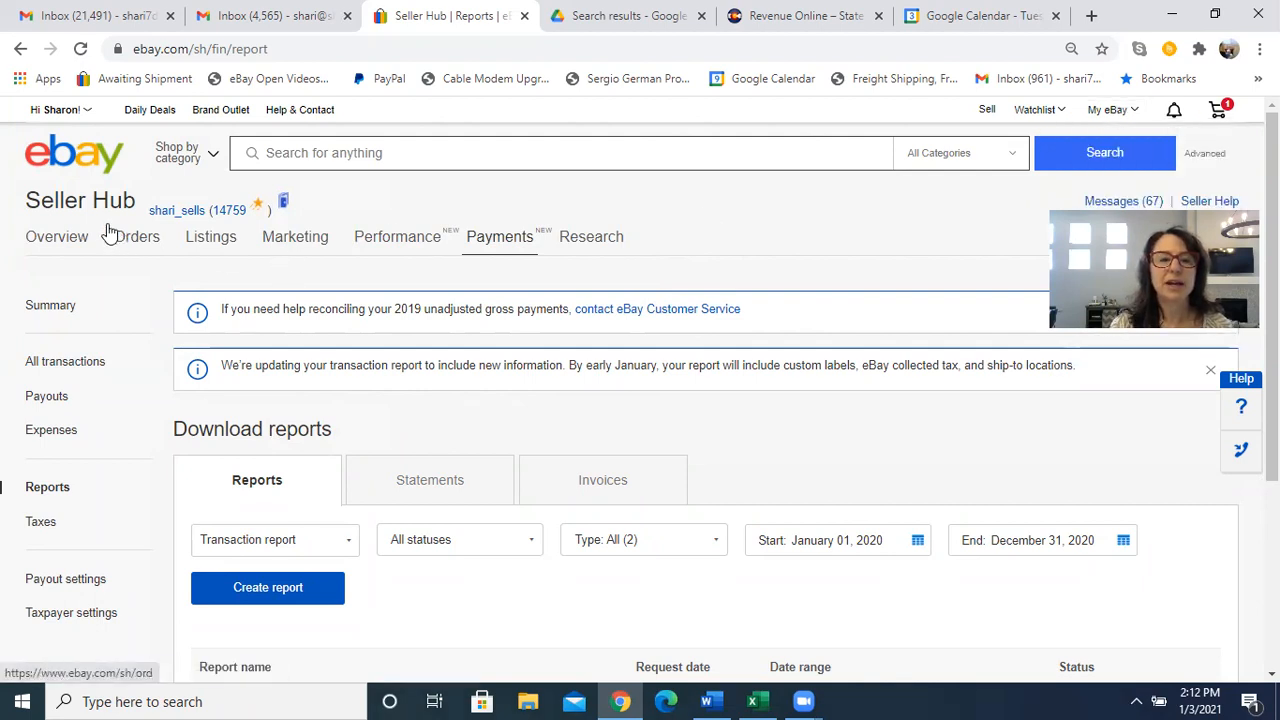
pyautogui.moveTo(68, 188)
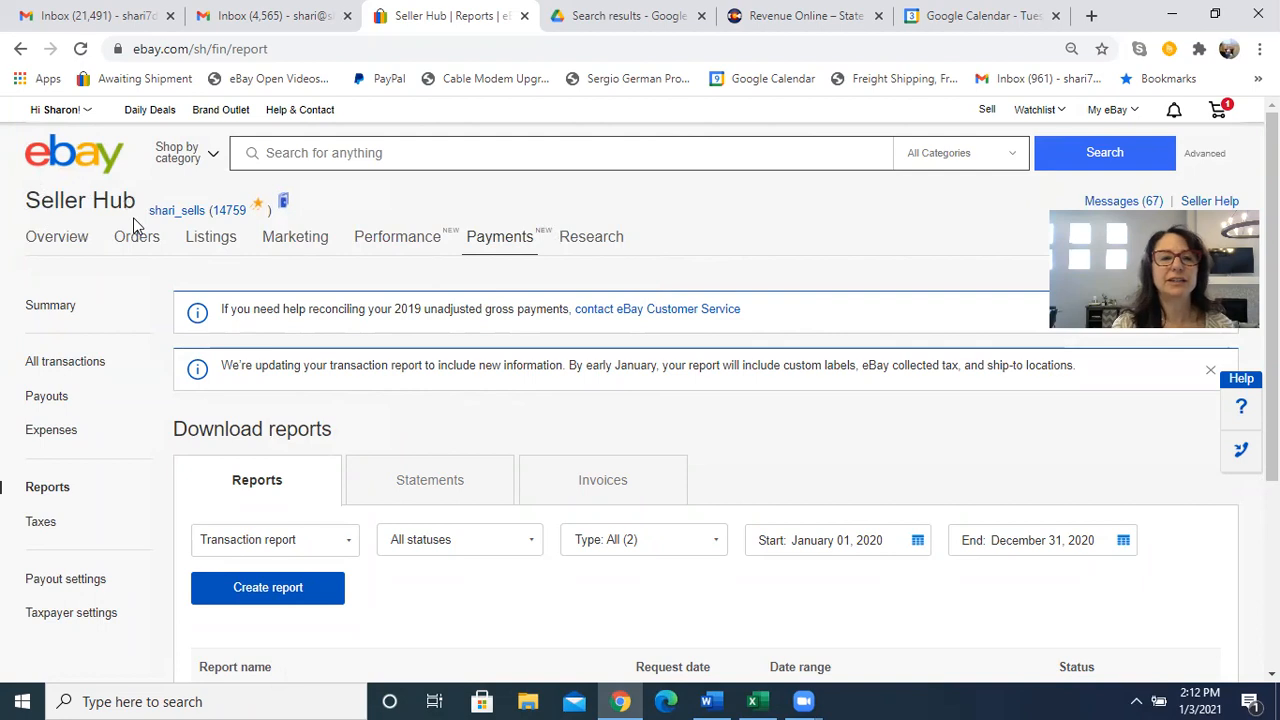
# Step: Go to Payments > Reports to list the completed January–December 2020 transaction report
pyautogui.click(396, 236)
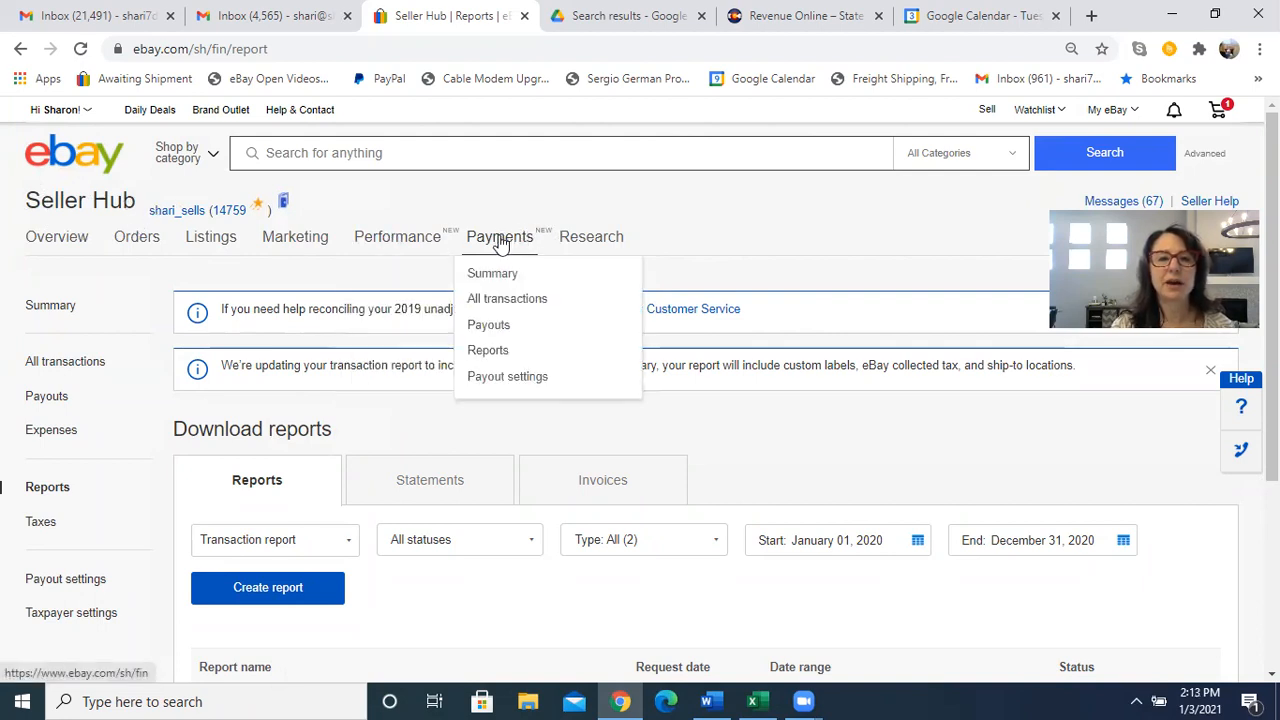
pyautogui.moveTo(488, 350)
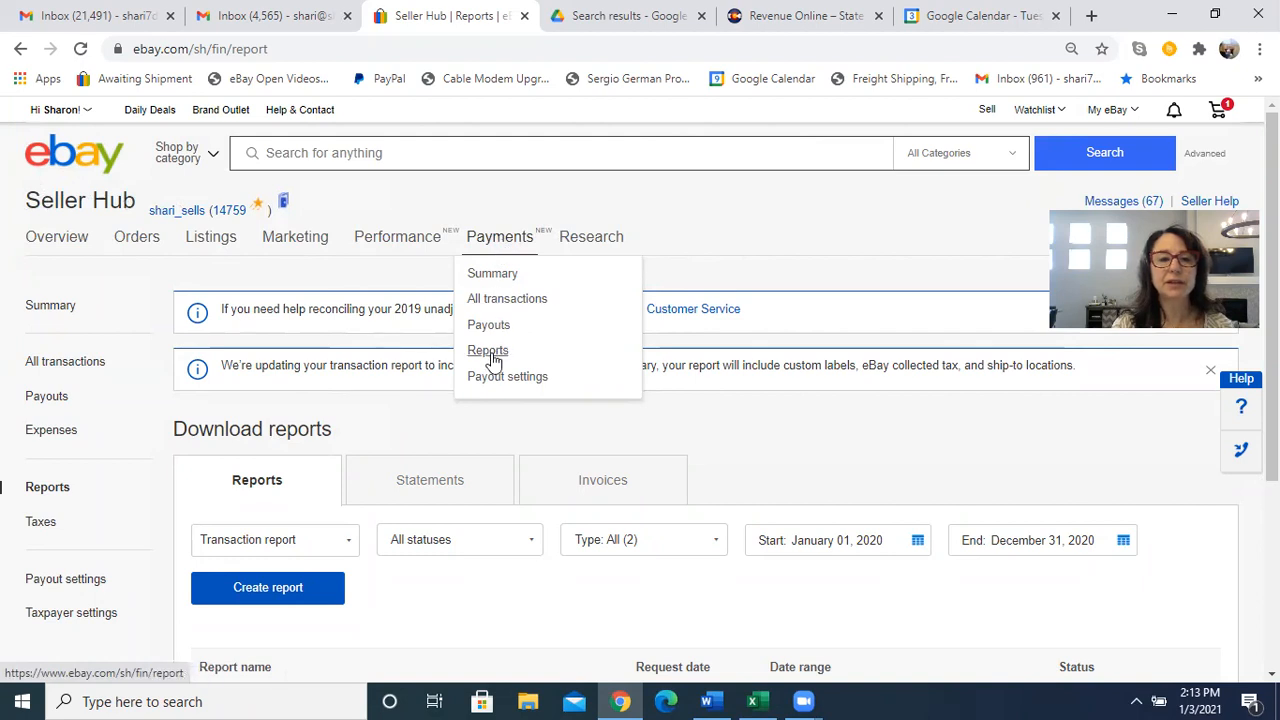
pyautogui.click(488, 348)
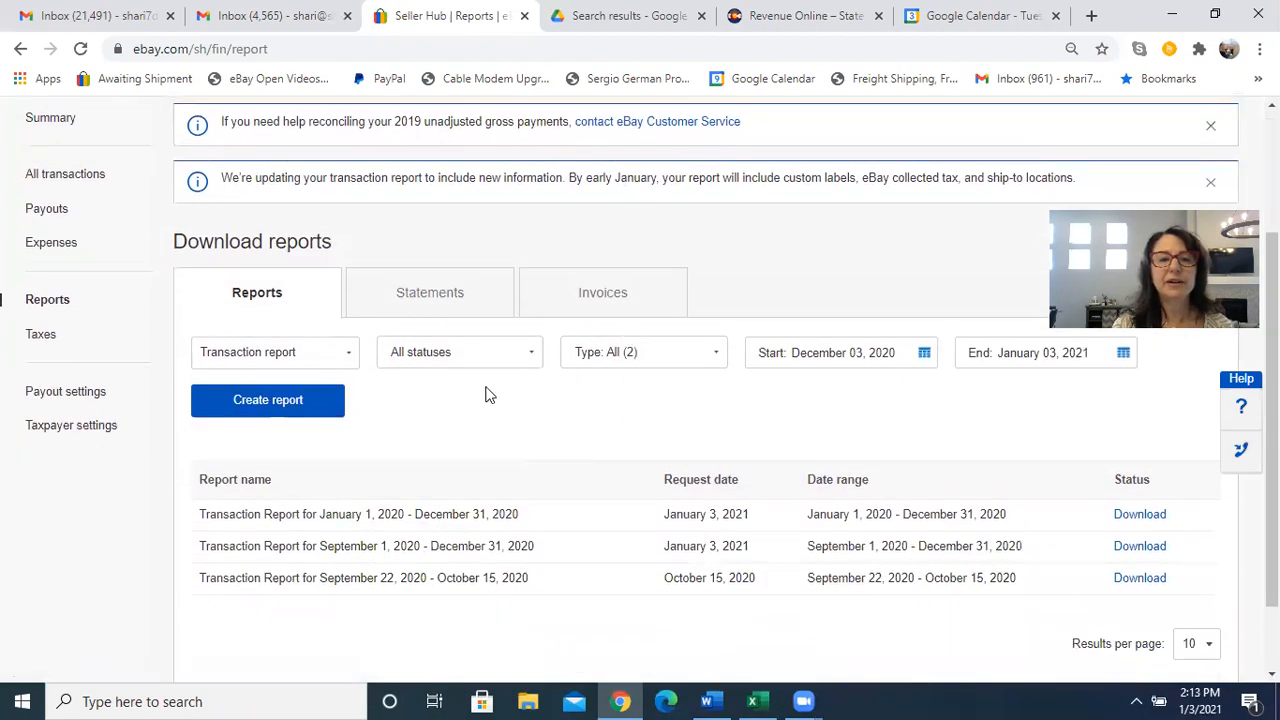
pyautogui.moveTo(1078, 380)
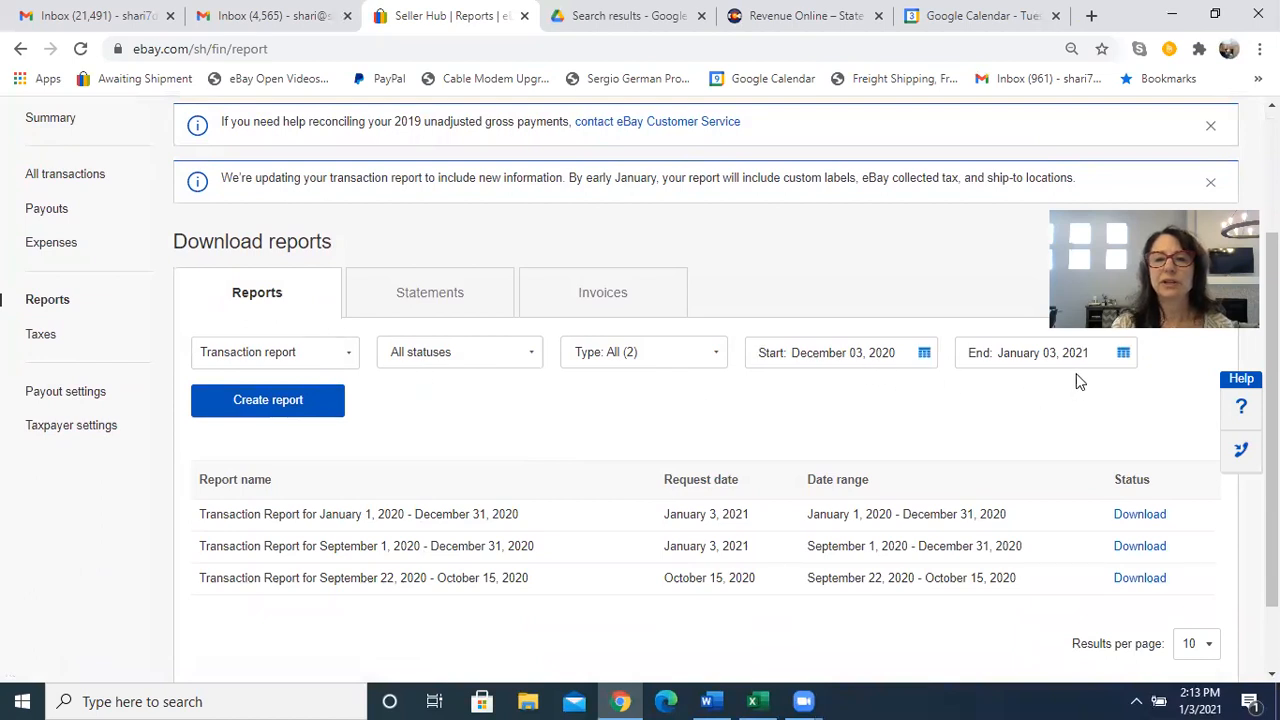
pyautogui.moveTo(944, 380)
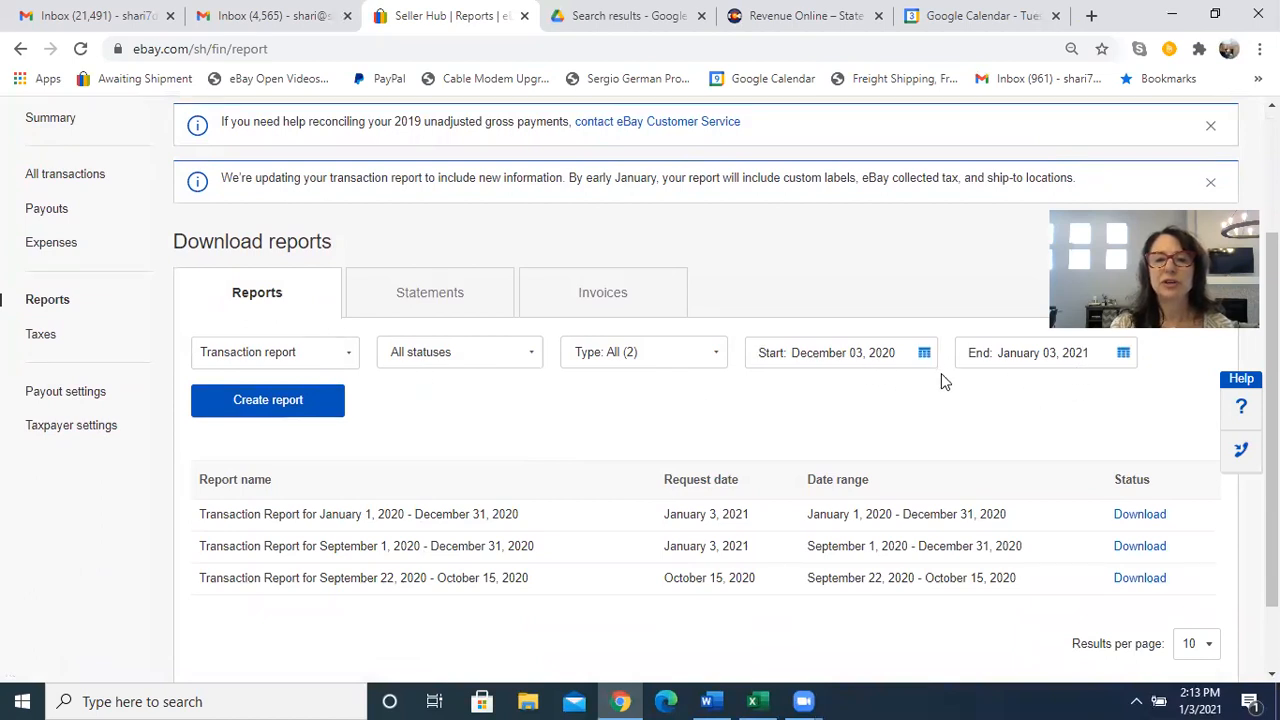
pyautogui.moveTo(816, 418)
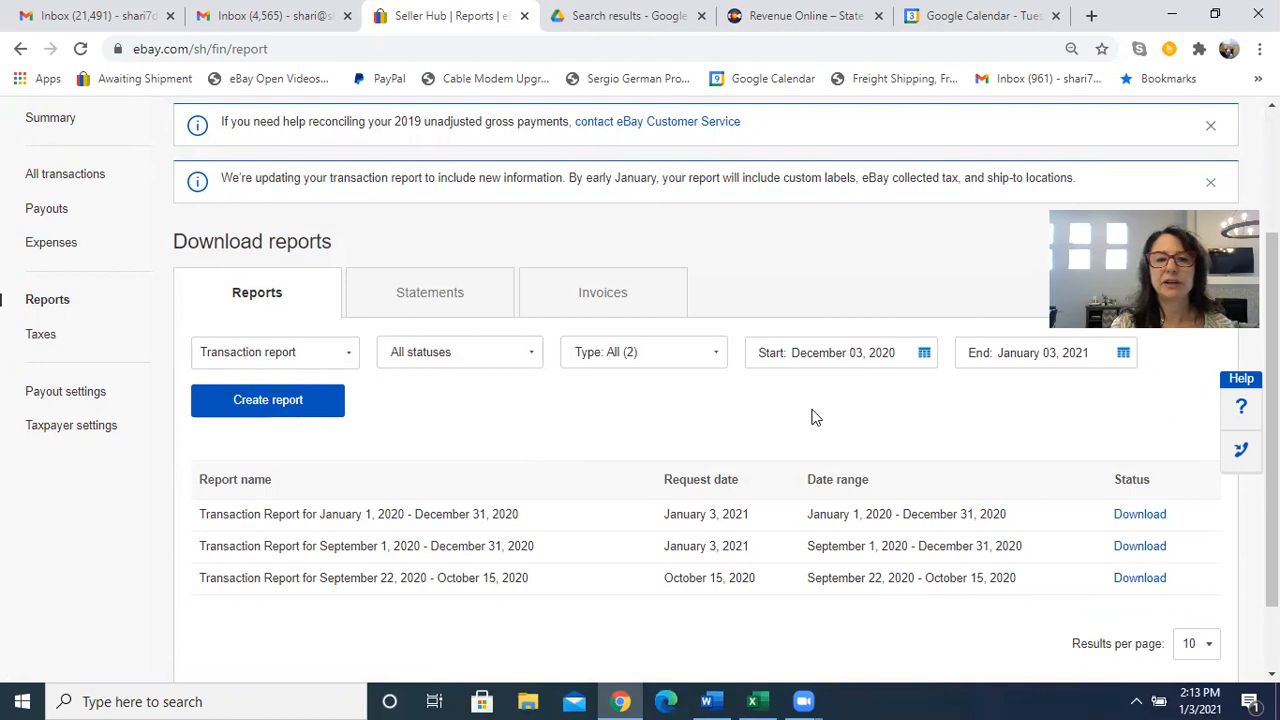
pyautogui.moveTo(858, 572)
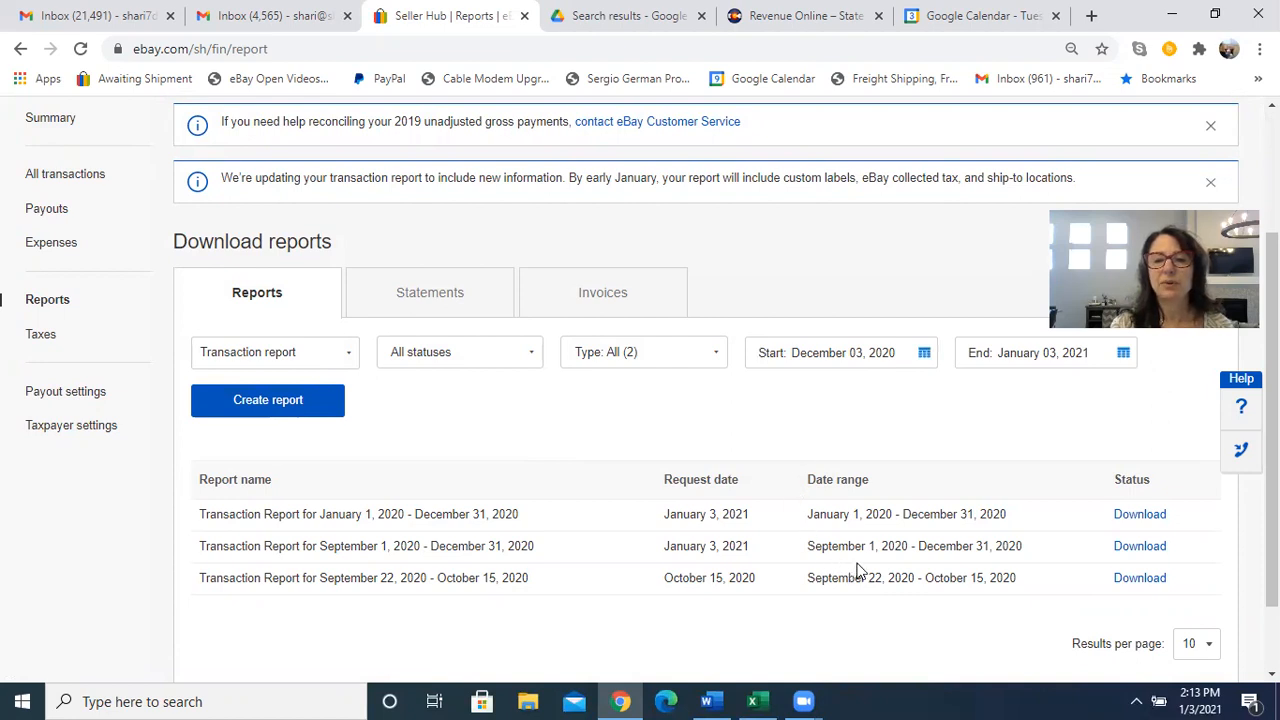
pyautogui.moveTo(924, 570)
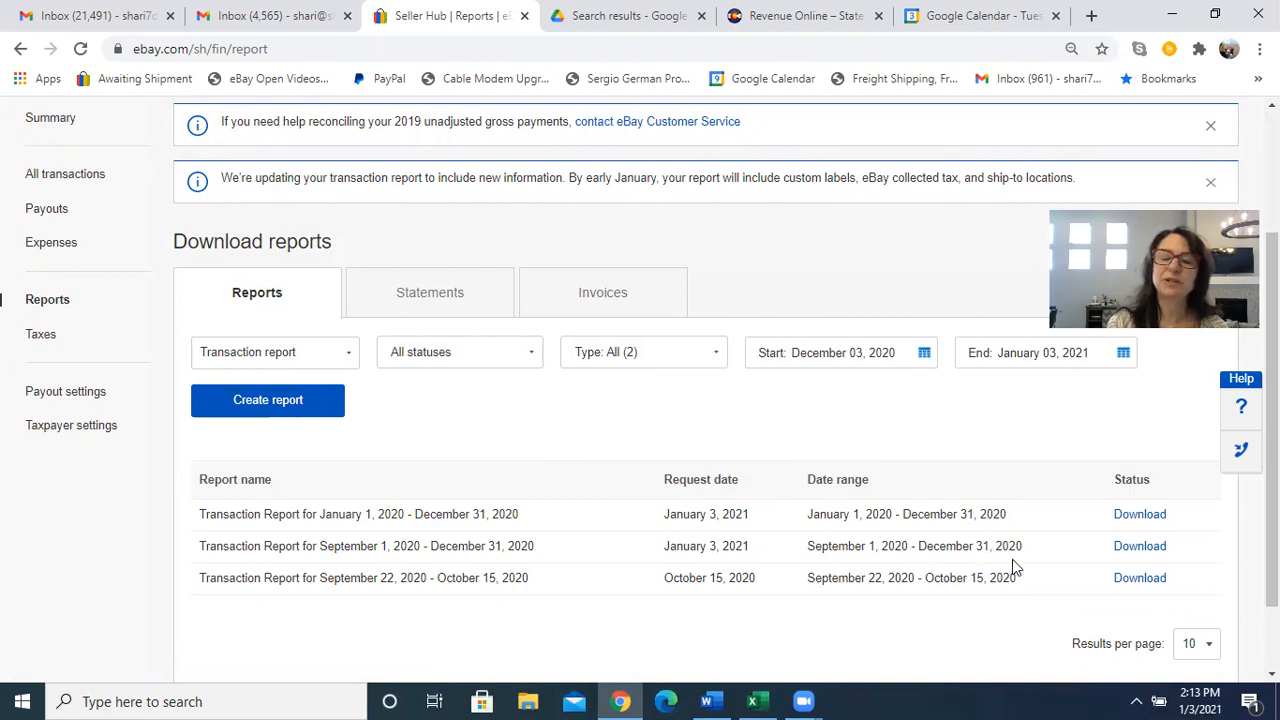
pyautogui.moveTo(1024, 568)
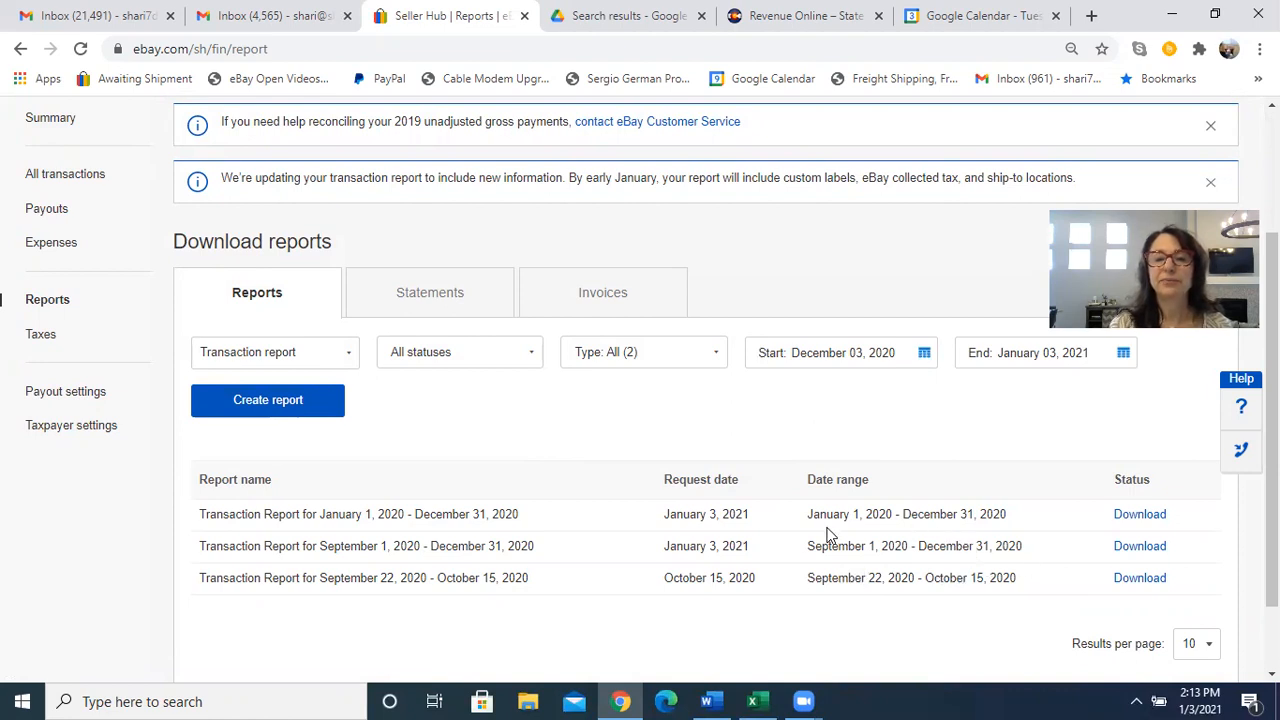
pyautogui.moveTo(828, 516)
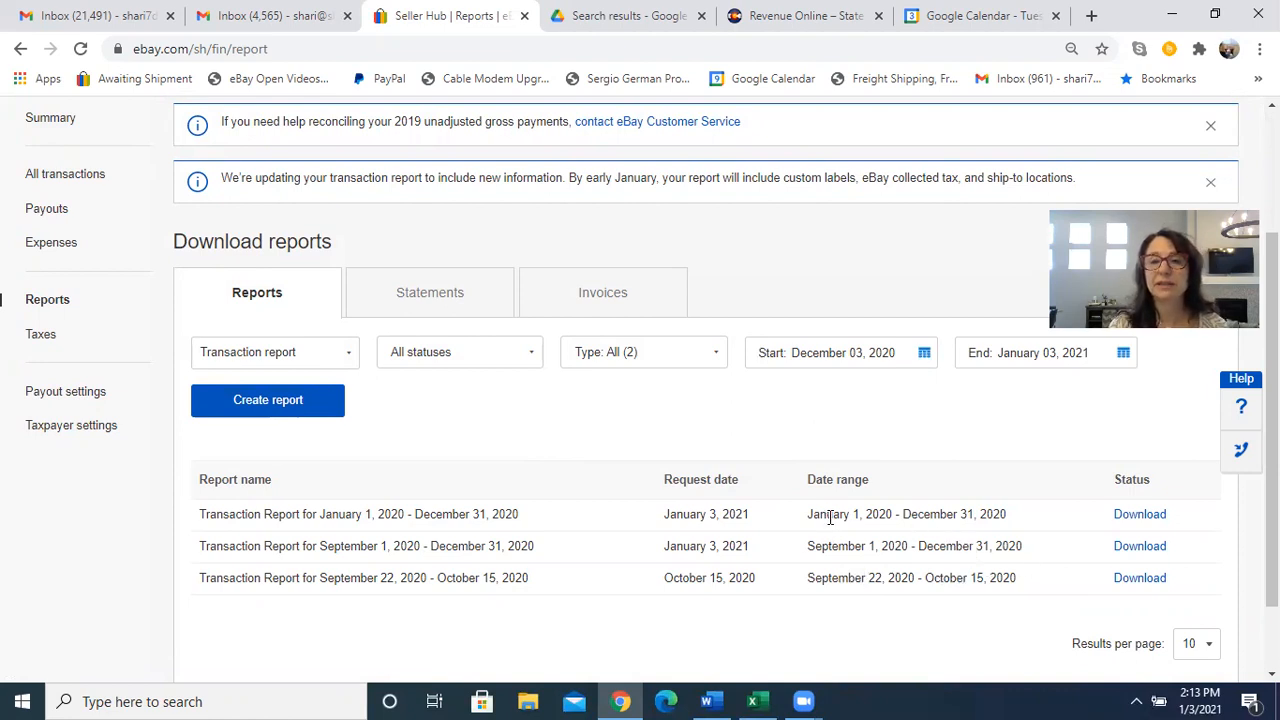
pyautogui.moveTo(852, 534)
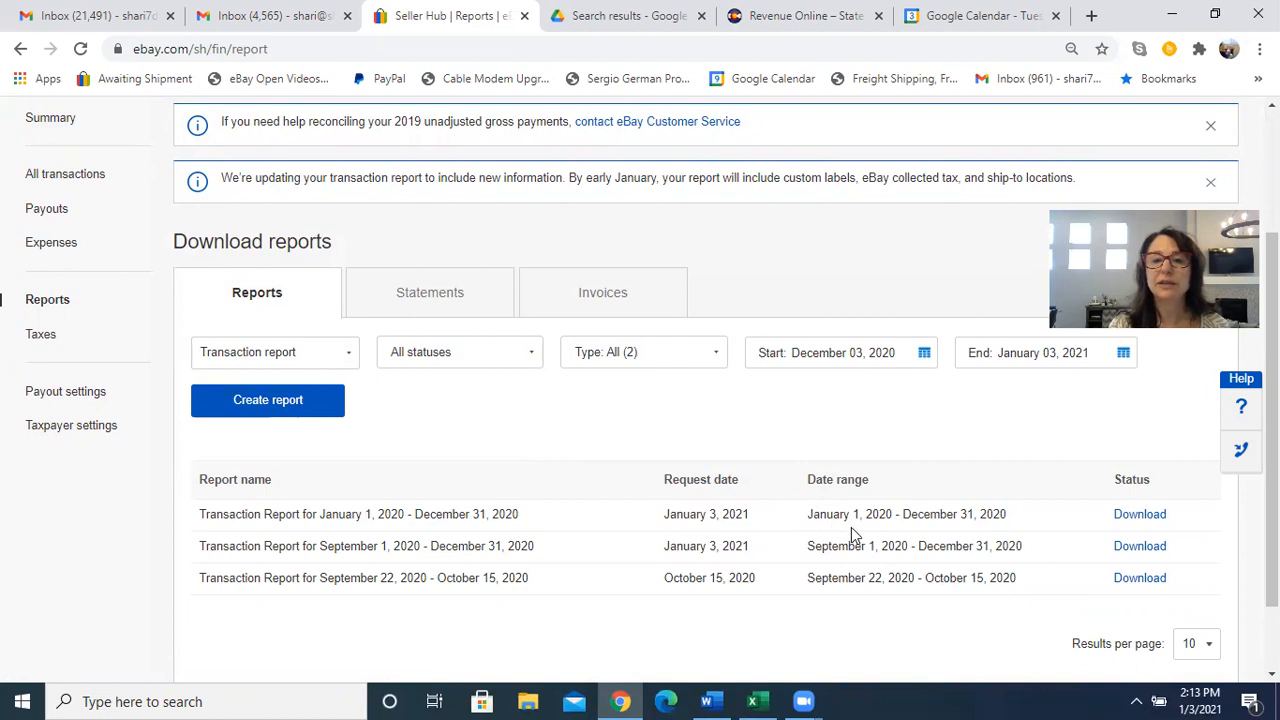
pyautogui.moveTo(1040, 530)
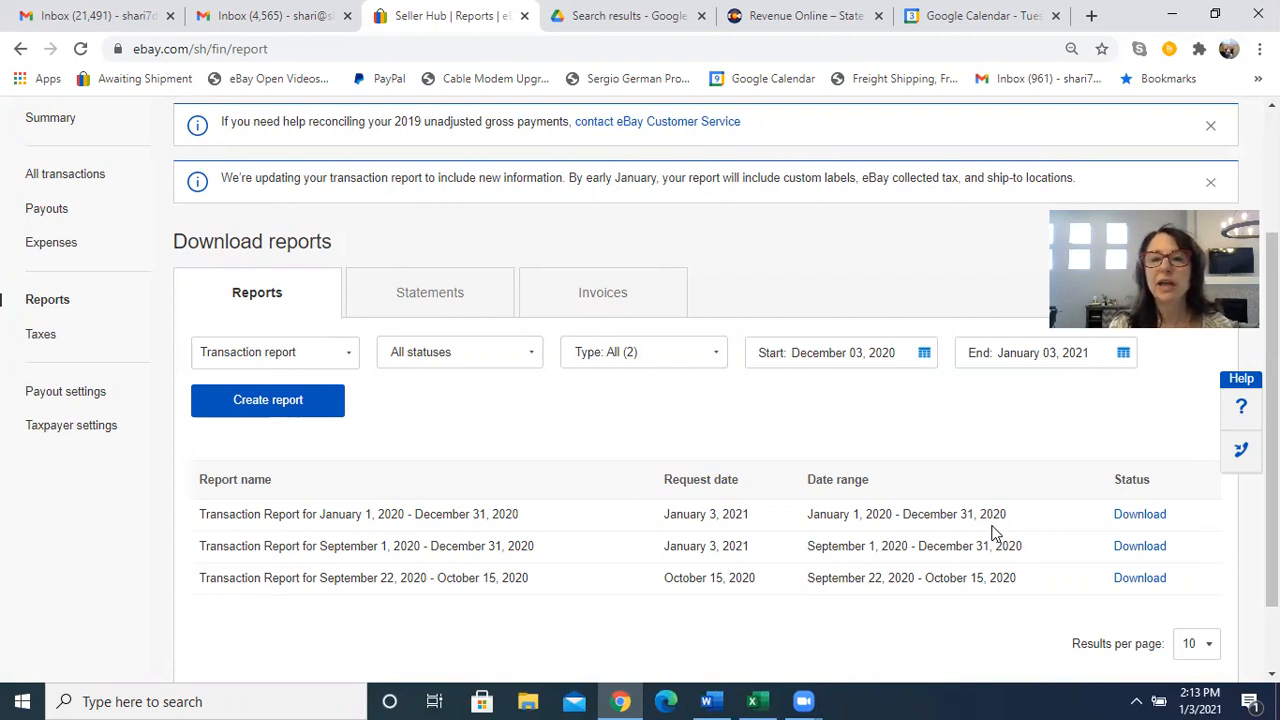
pyautogui.moveTo(1012, 536)
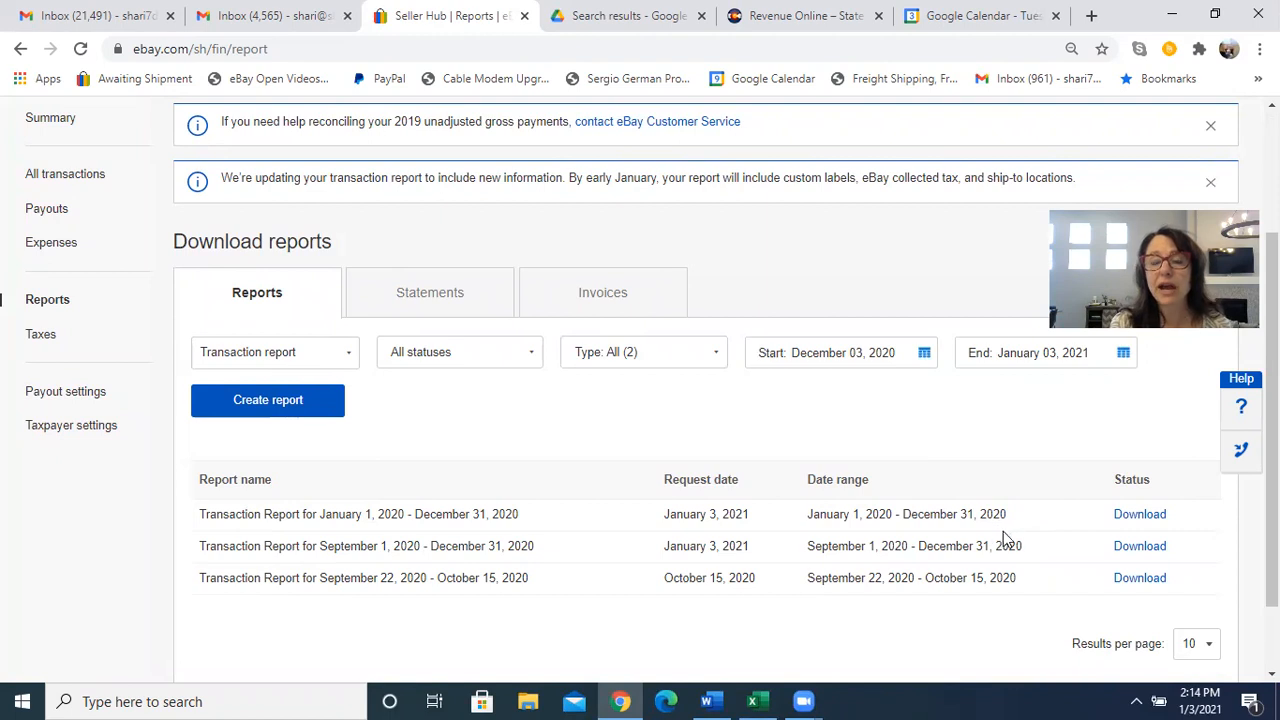
pyautogui.moveTo(1140, 514)
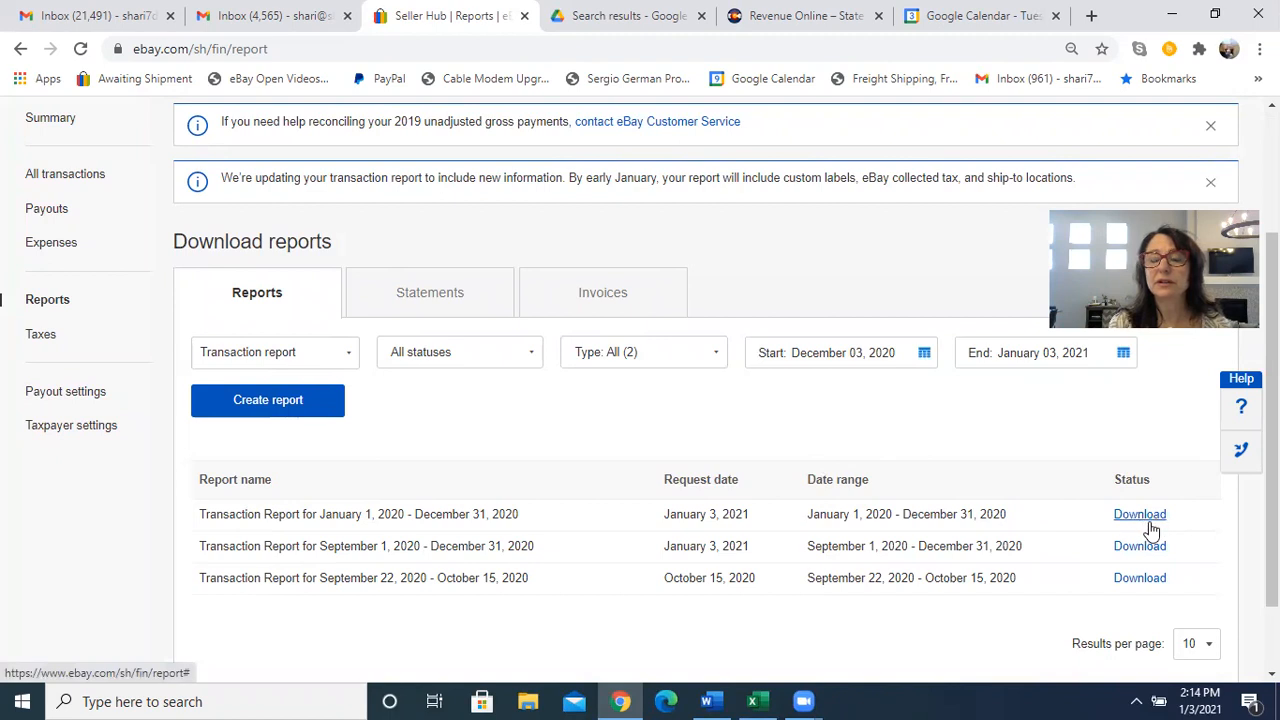
pyautogui.moveTo(1078, 540)
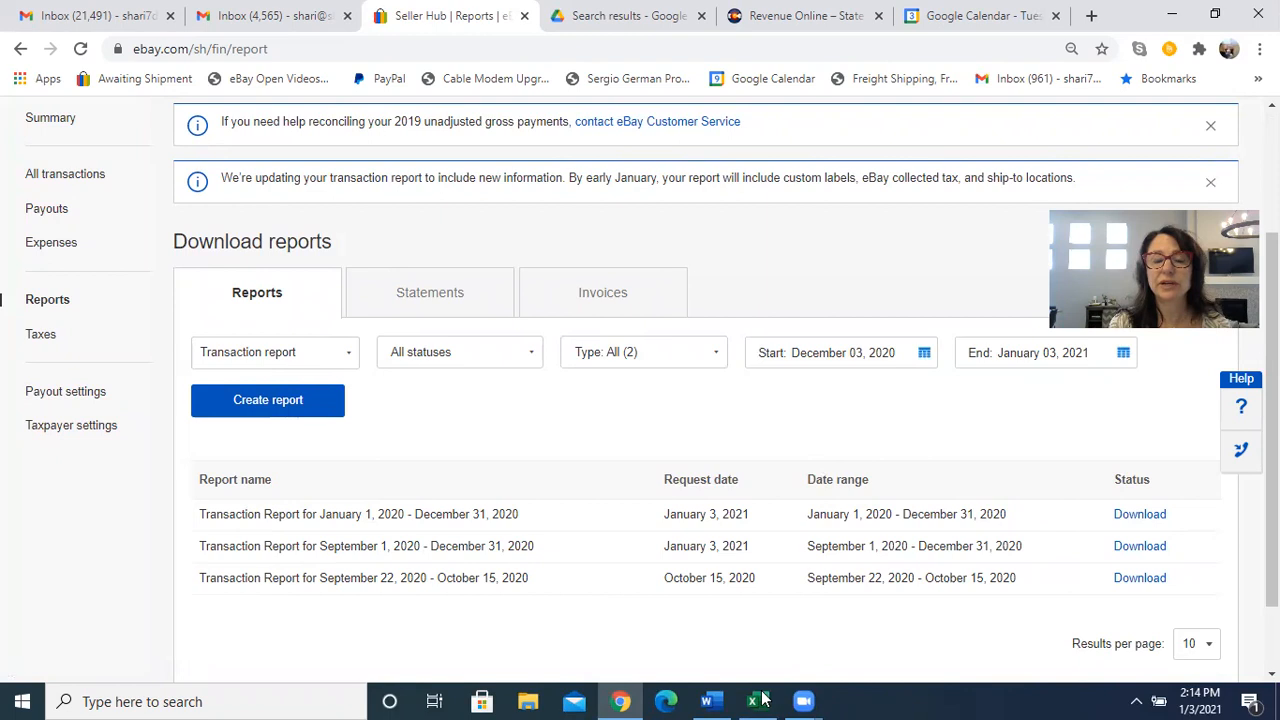
pyautogui.click(756, 700)
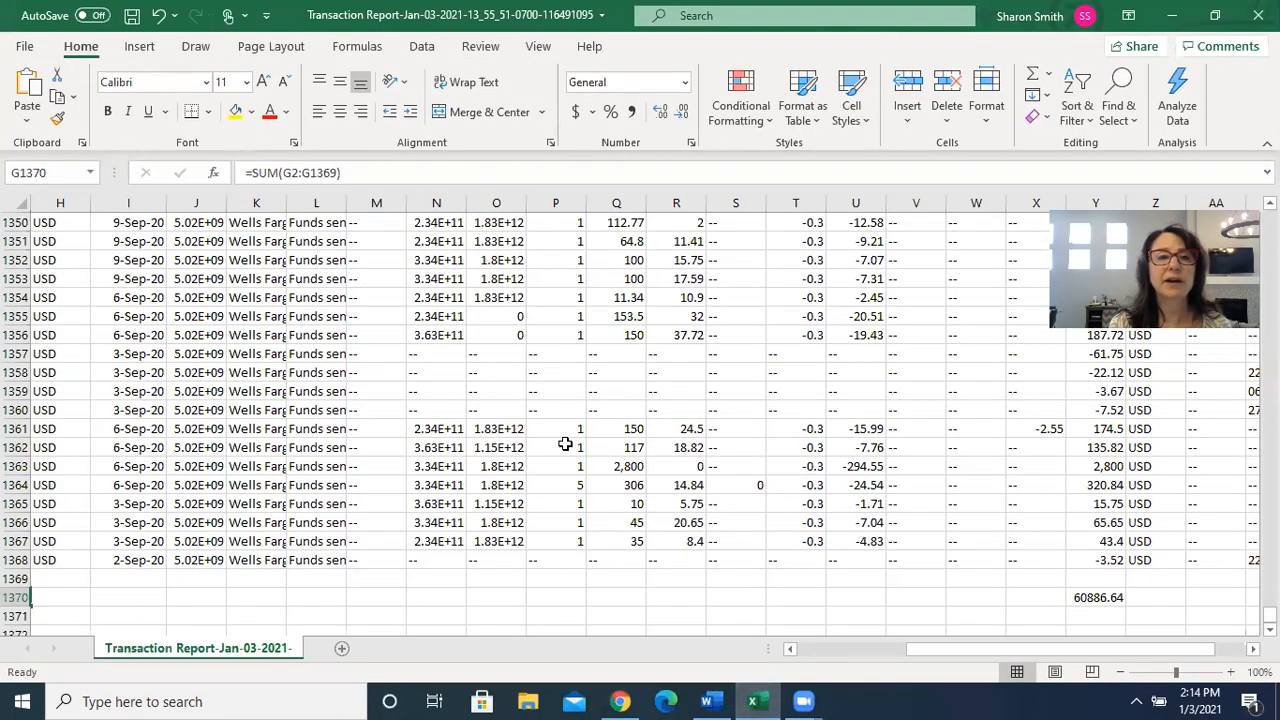
pyautogui.moveTo(476, 464)
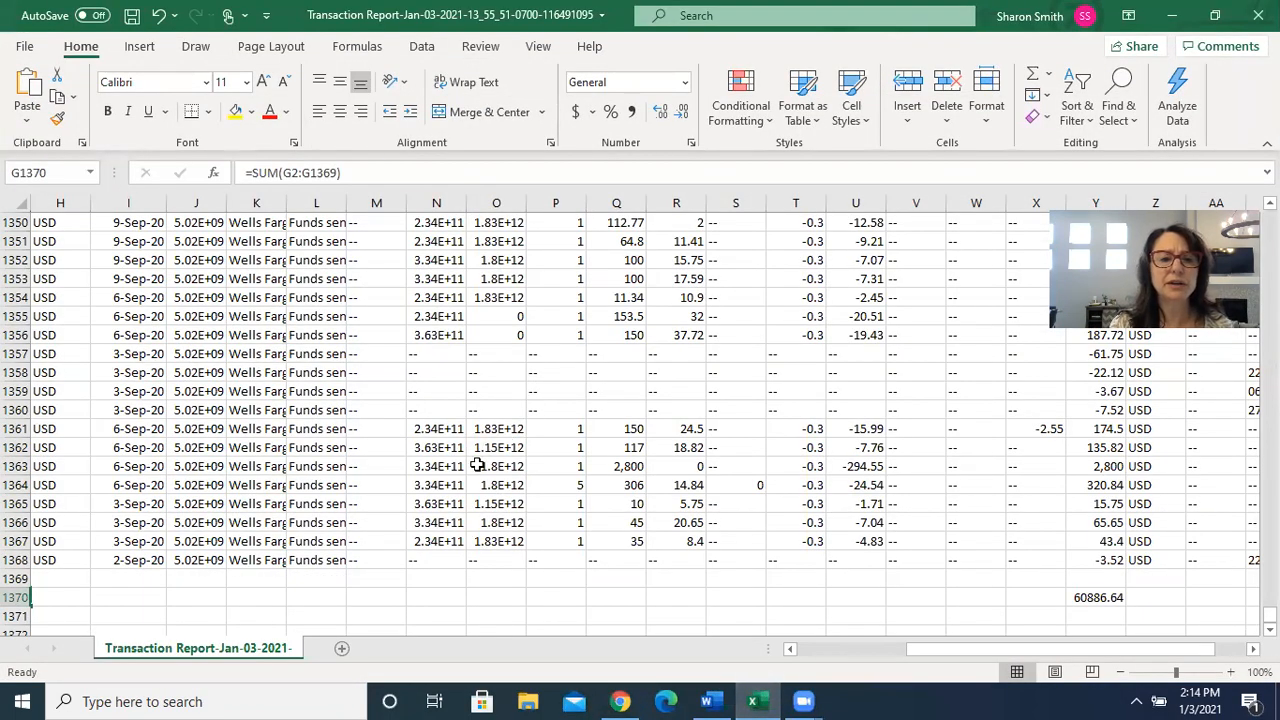
pyautogui.moveTo(668, 596)
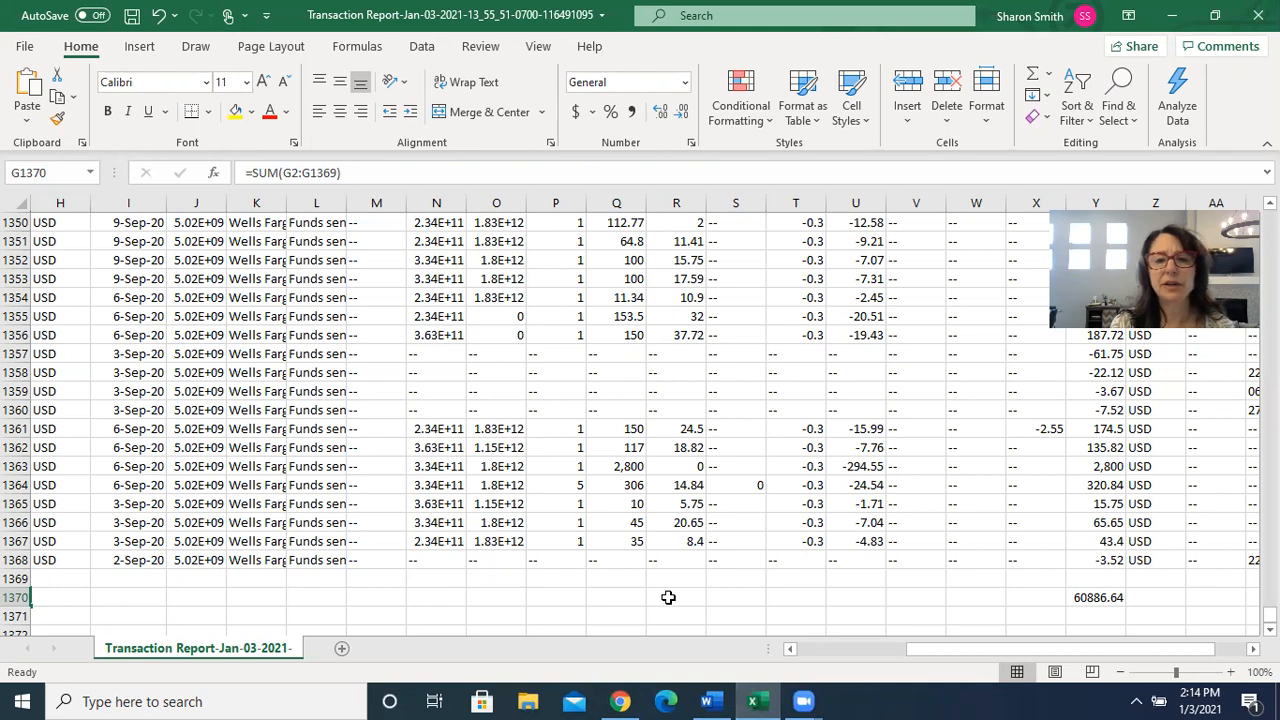
pyautogui.moveTo(720, 624)
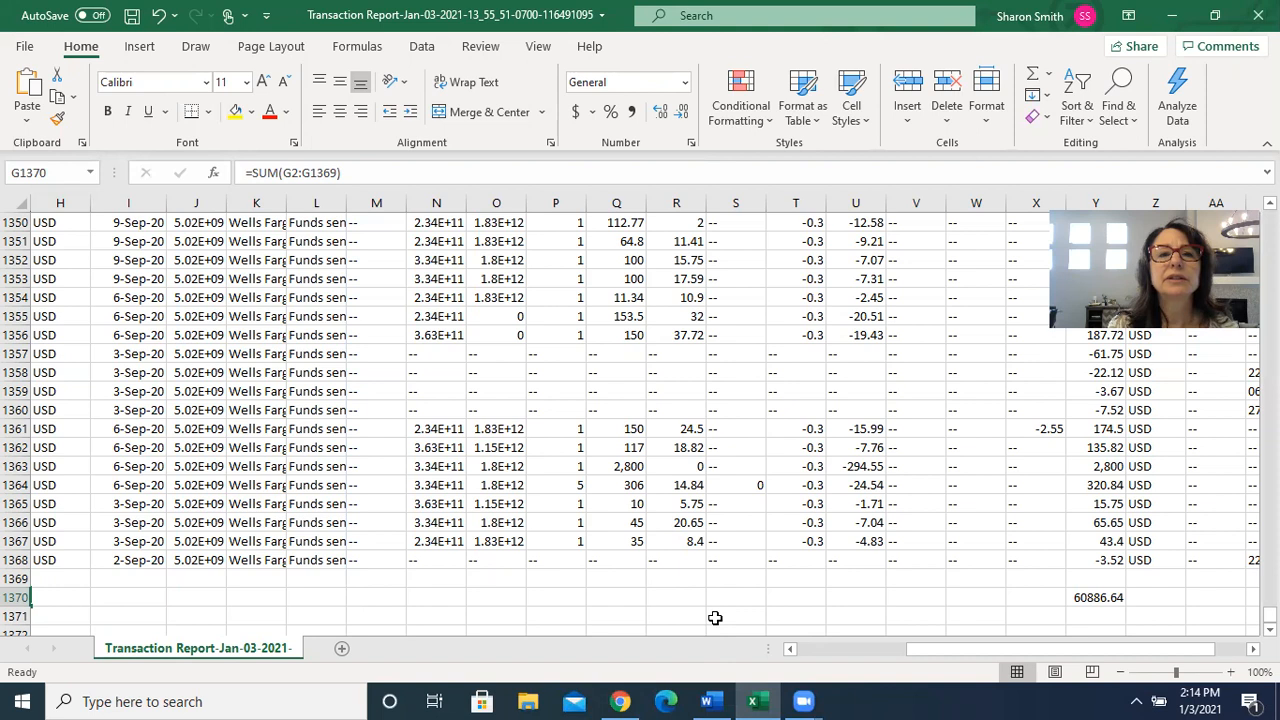
pyautogui.moveTo(760, 590)
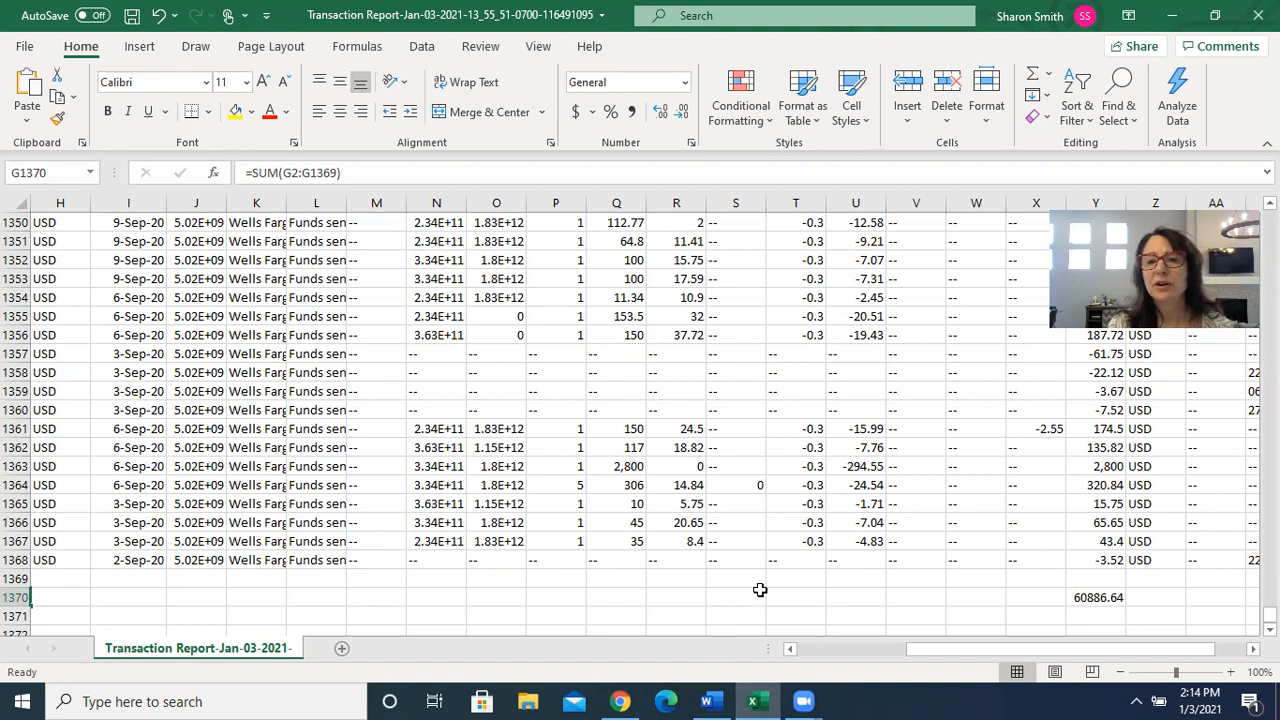
pyautogui.scroll(-3)
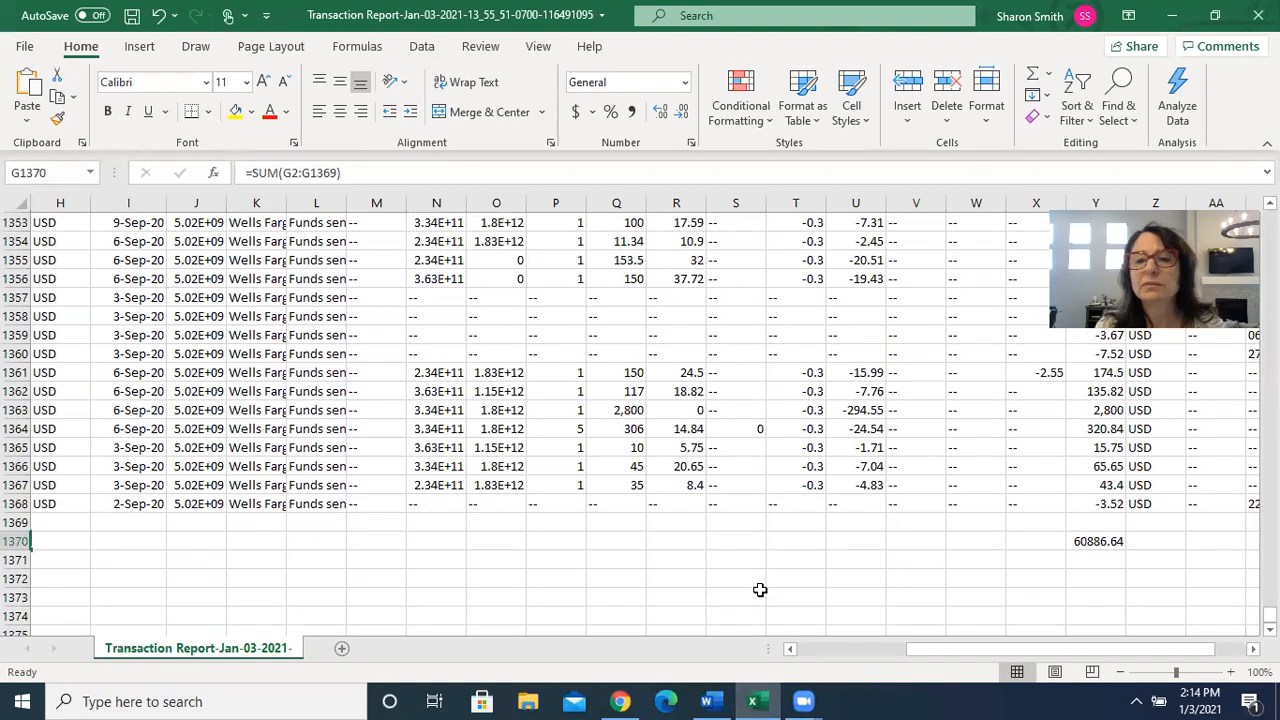
pyautogui.moveTo(392, 576)
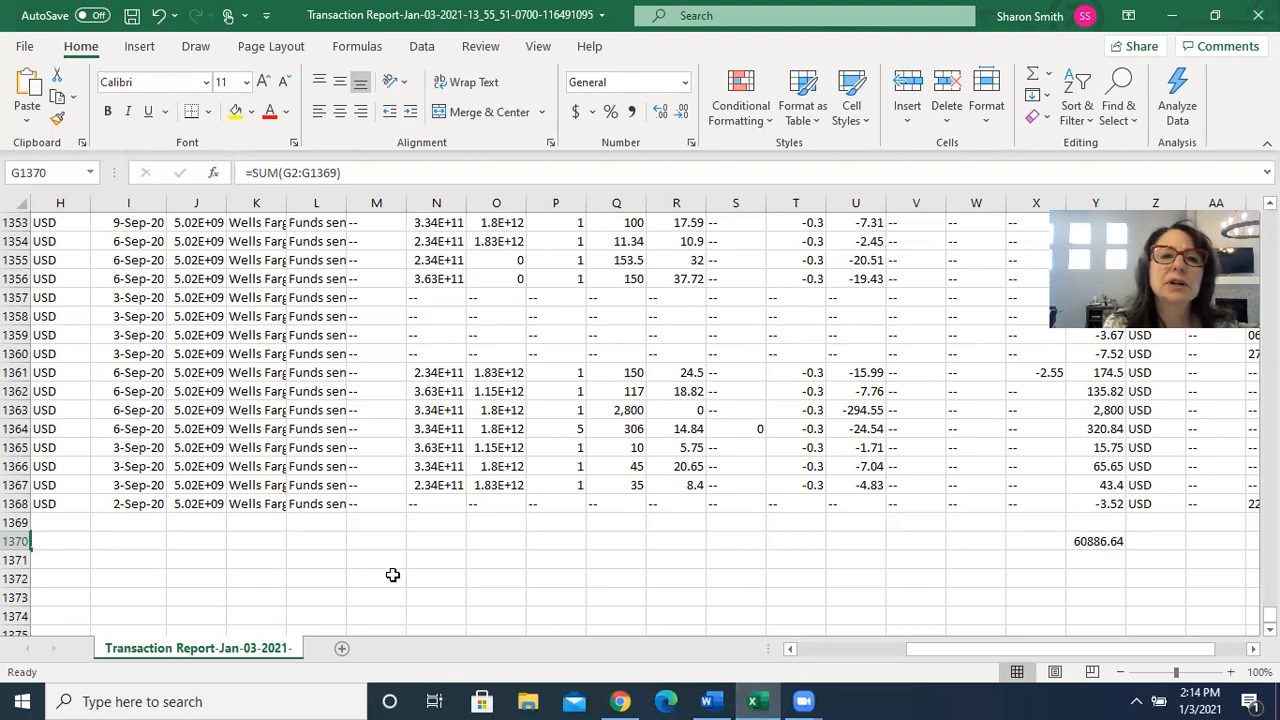
pyautogui.scroll(3)
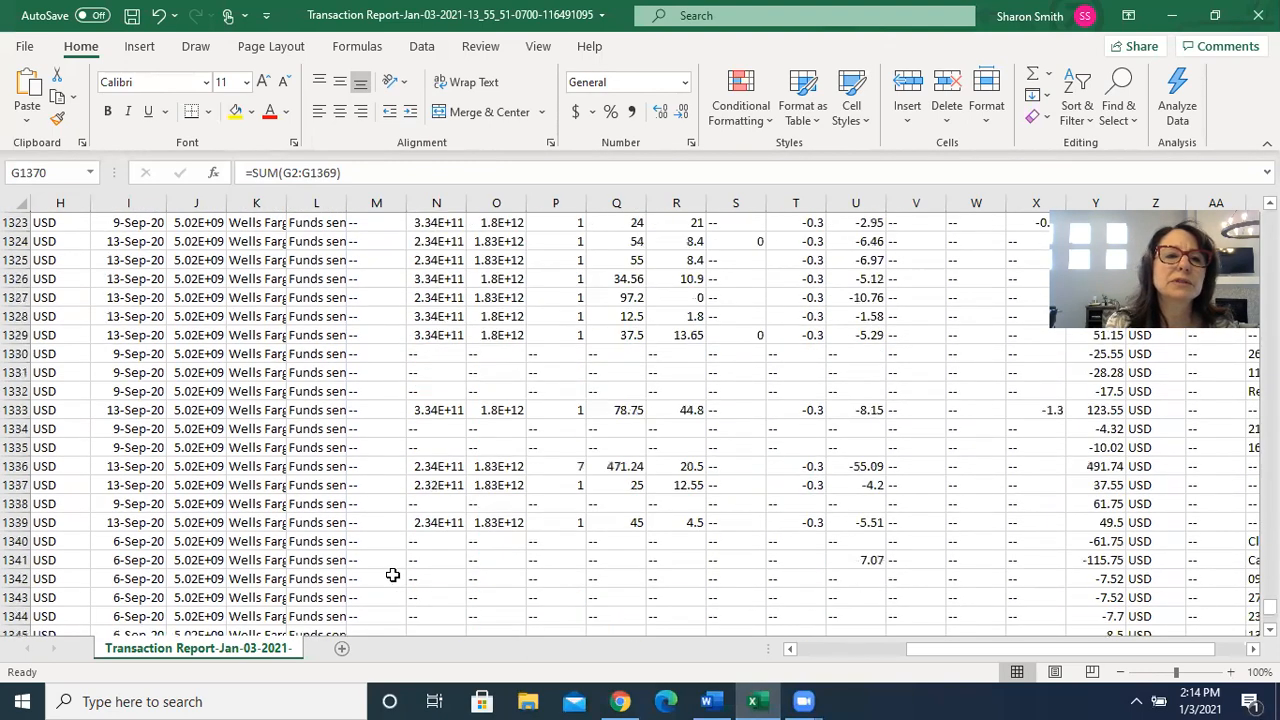
pyautogui.scroll(3)
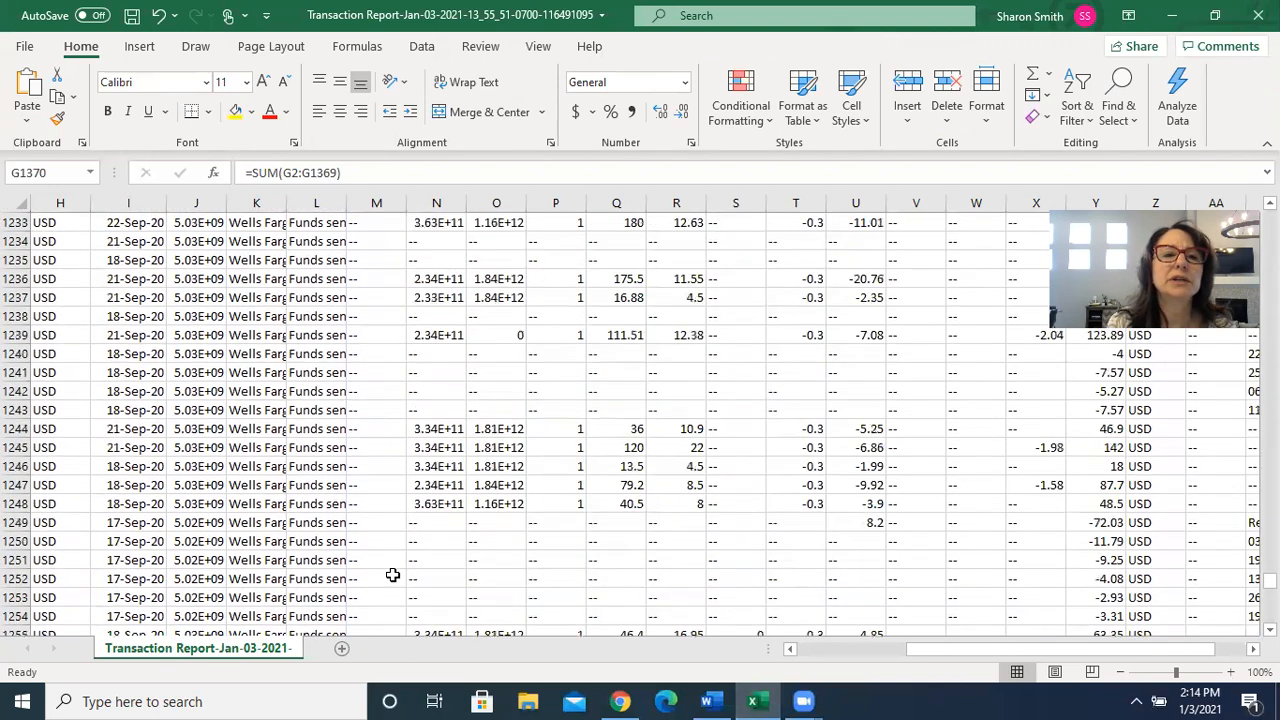
pyautogui.scroll(3)
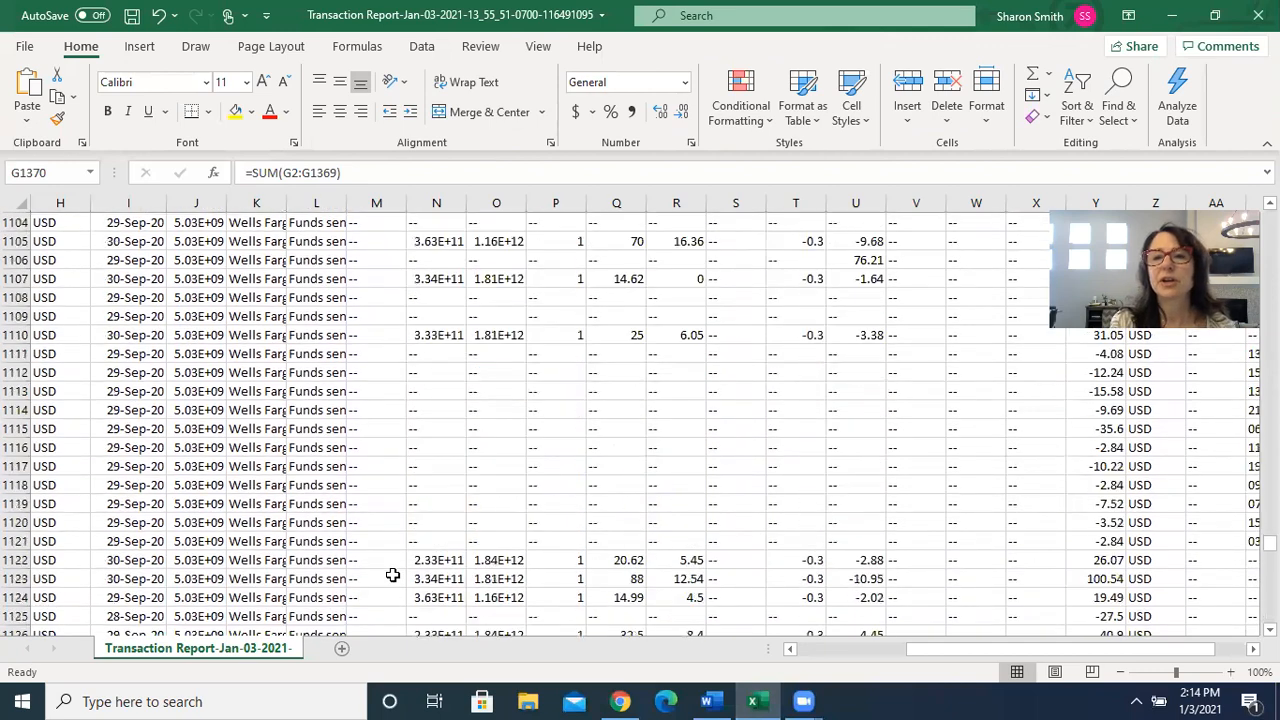
pyautogui.scroll(-3)
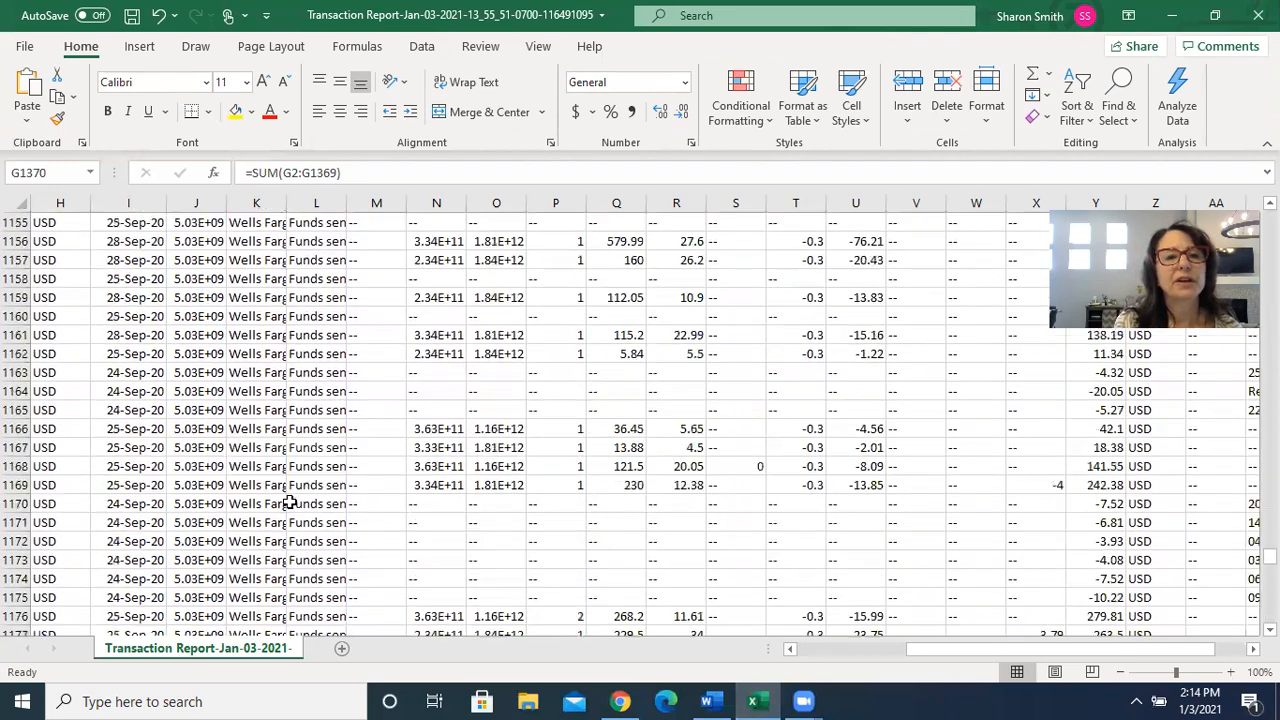
pyautogui.scroll(3)
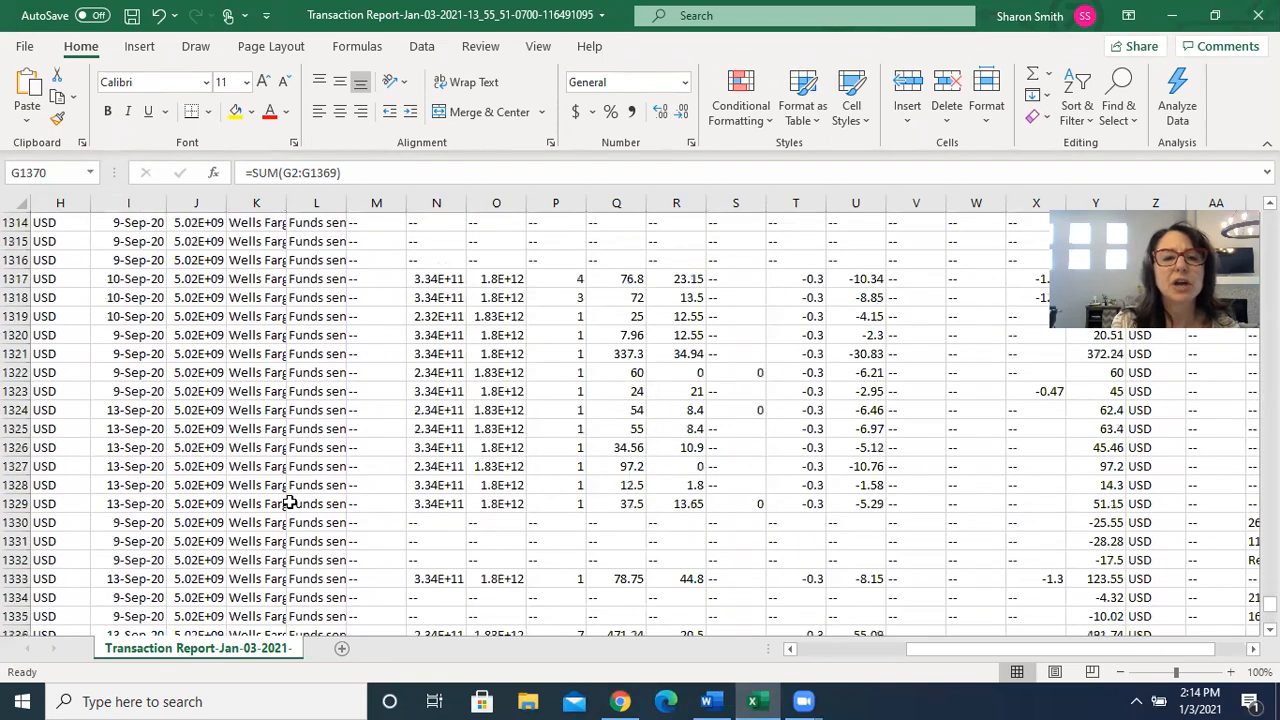
pyautogui.scroll(-3)
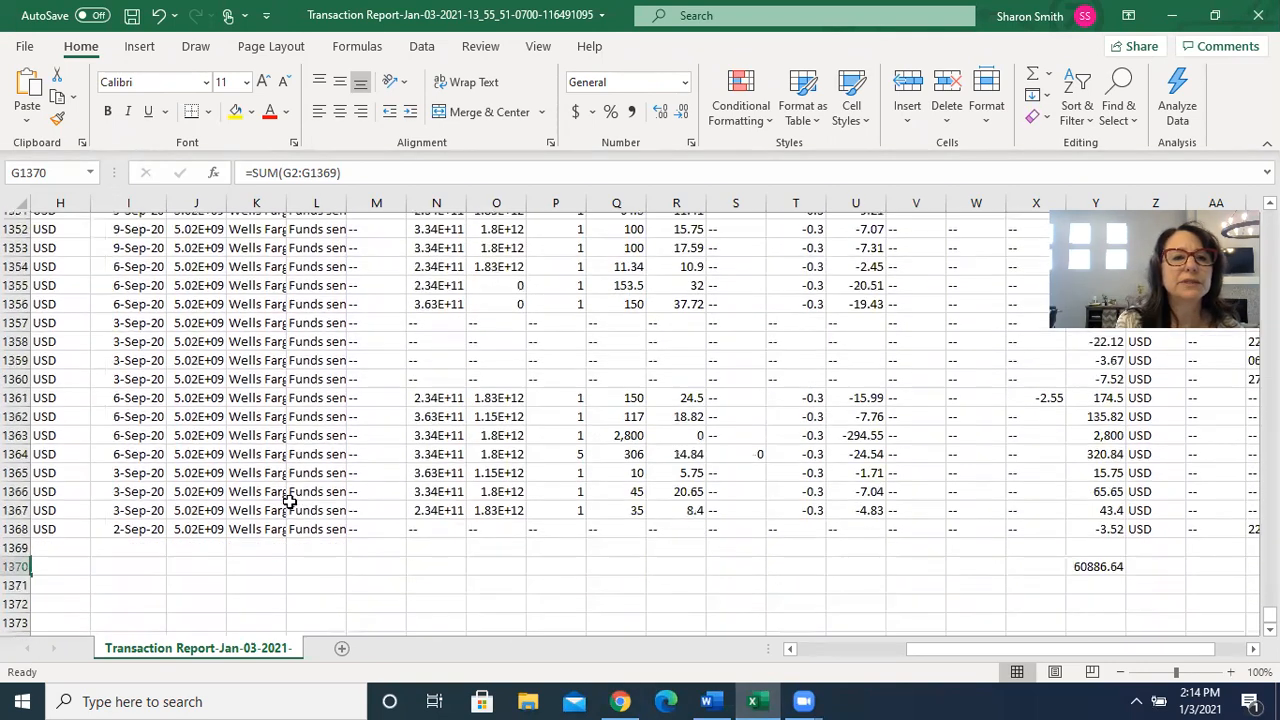
pyautogui.scroll(-3)
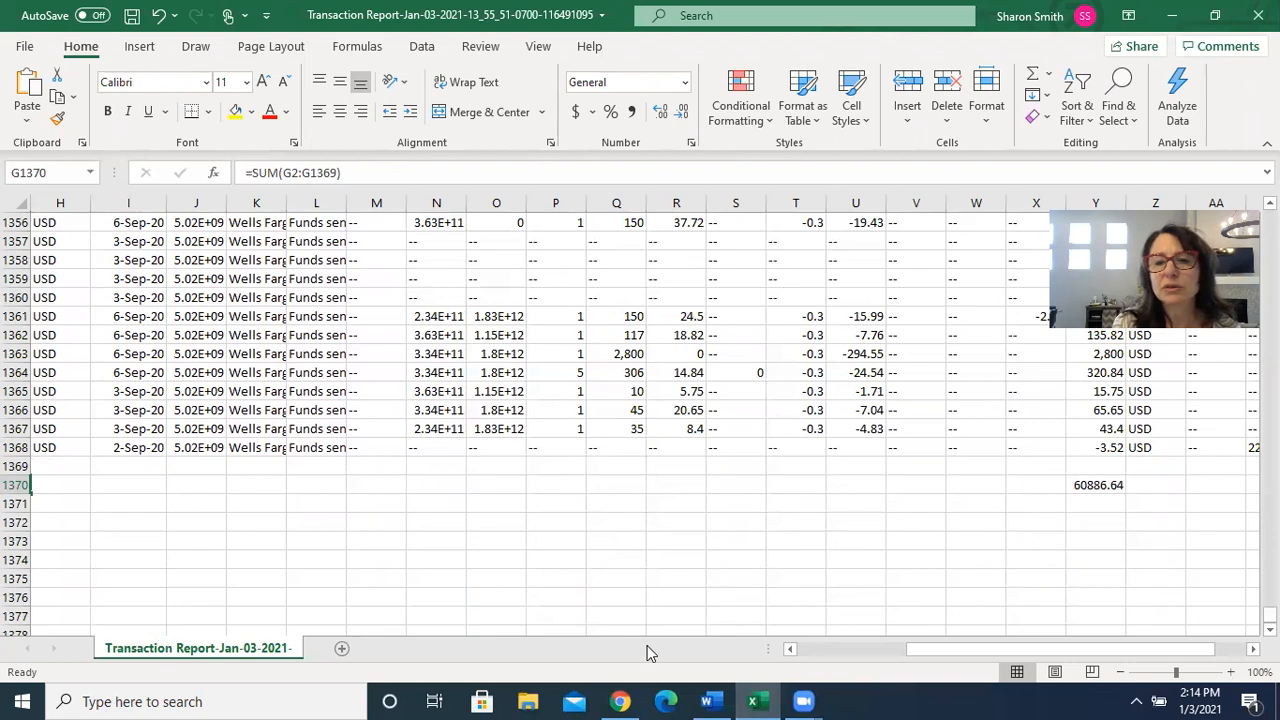
pyautogui.moveTo(1064, 540)
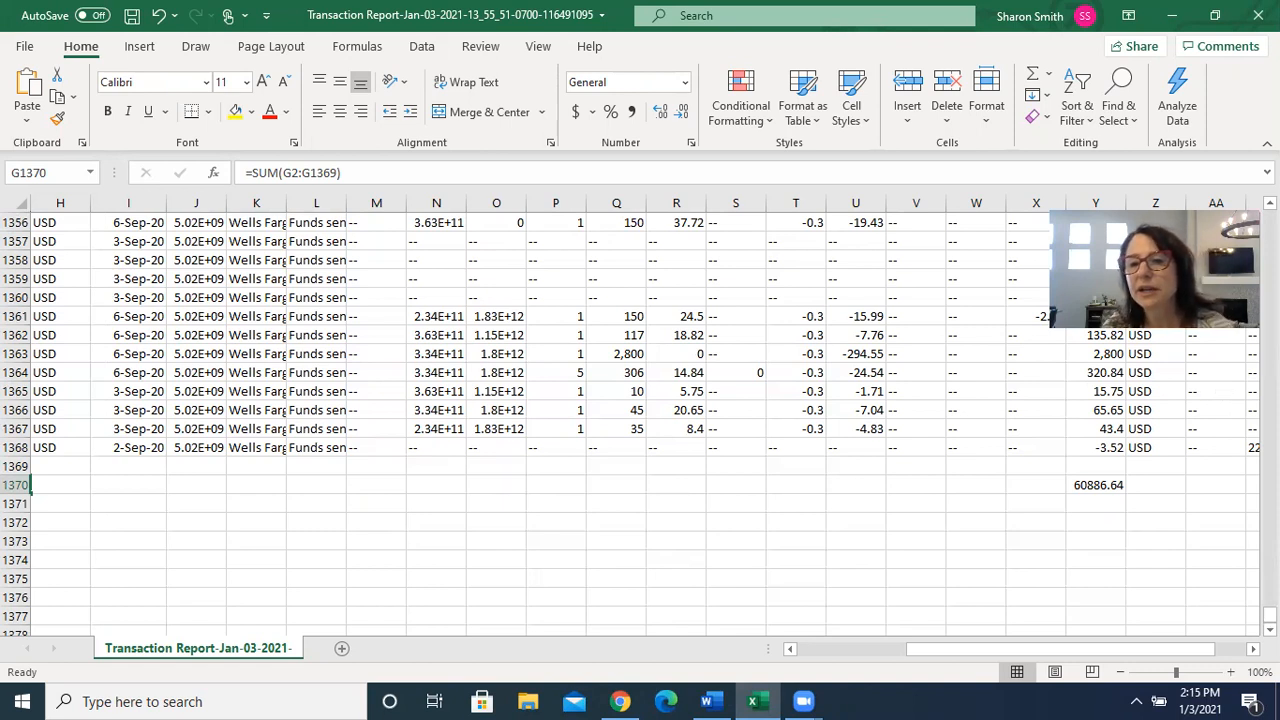
pyautogui.moveTo(1232, 432)
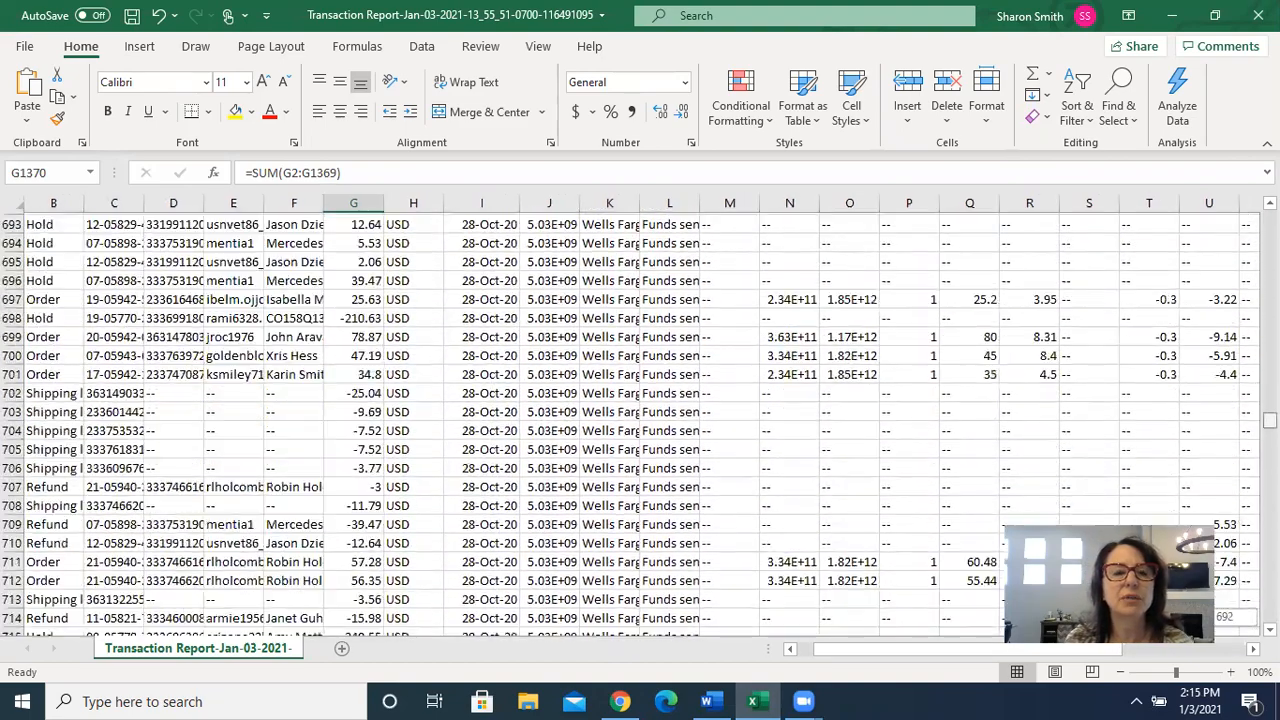
pyautogui.scroll(3)
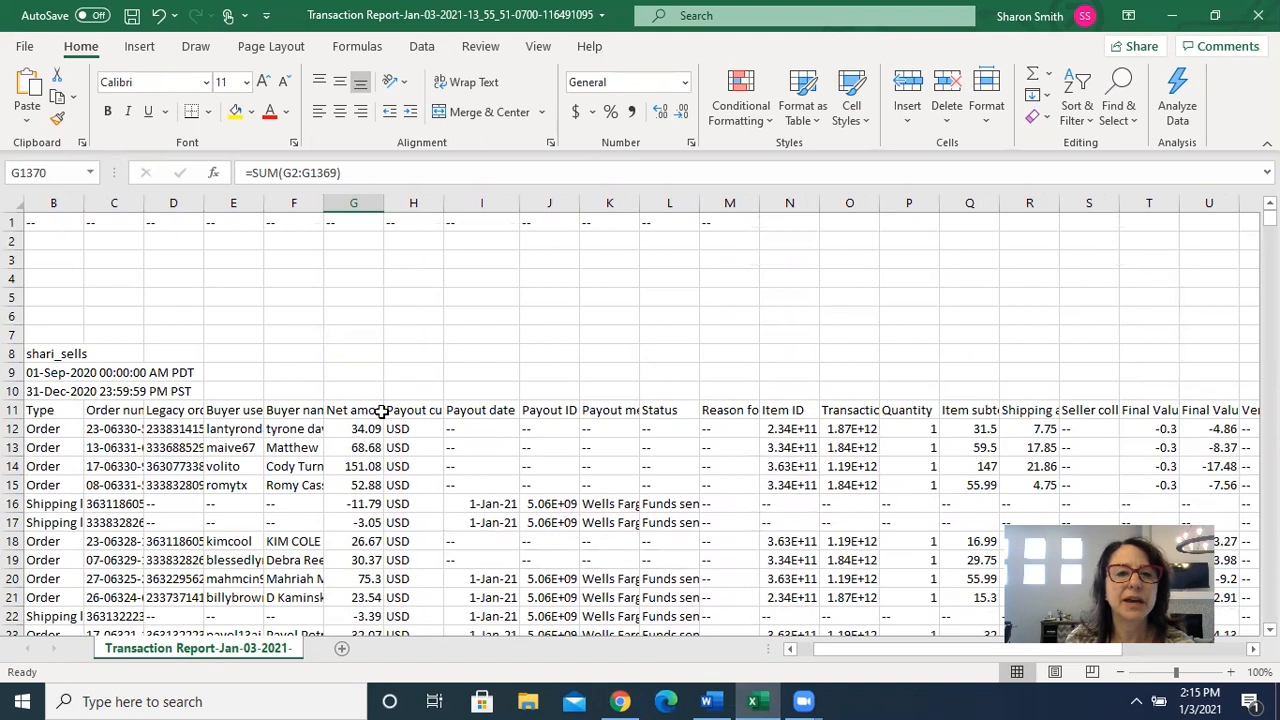
pyautogui.moveTo(418, 412)
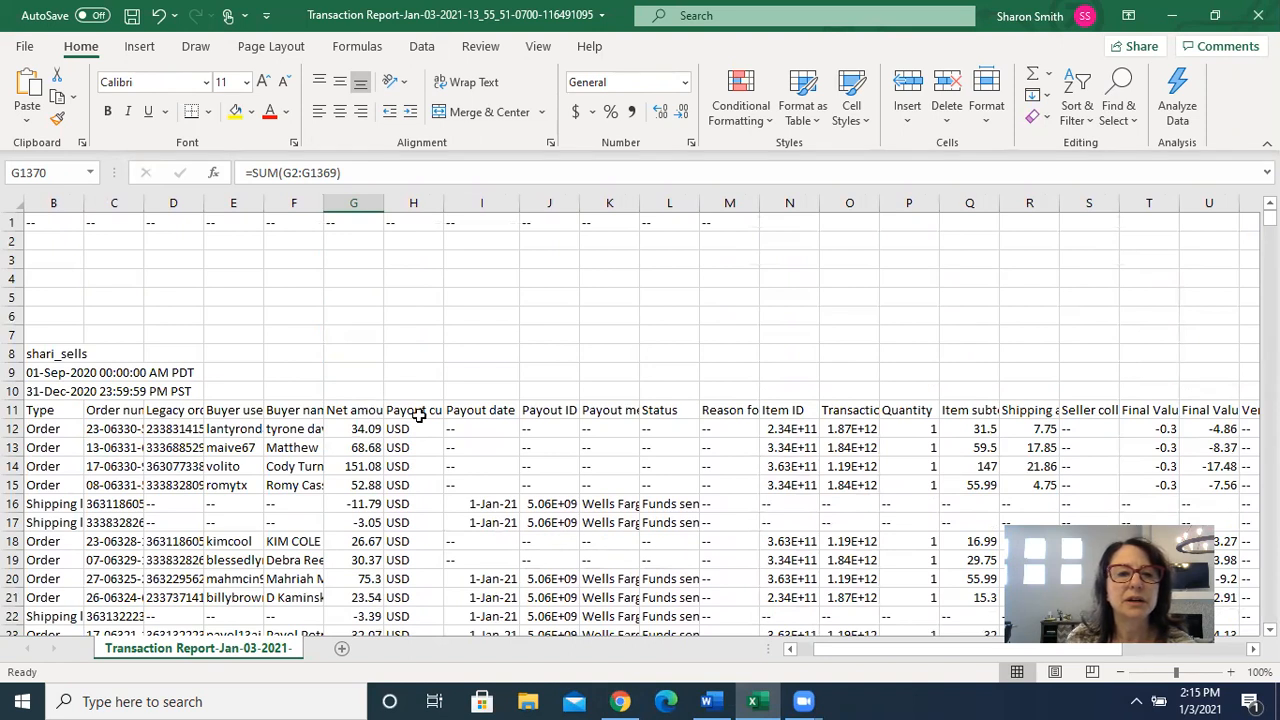
pyautogui.moveTo(356, 466)
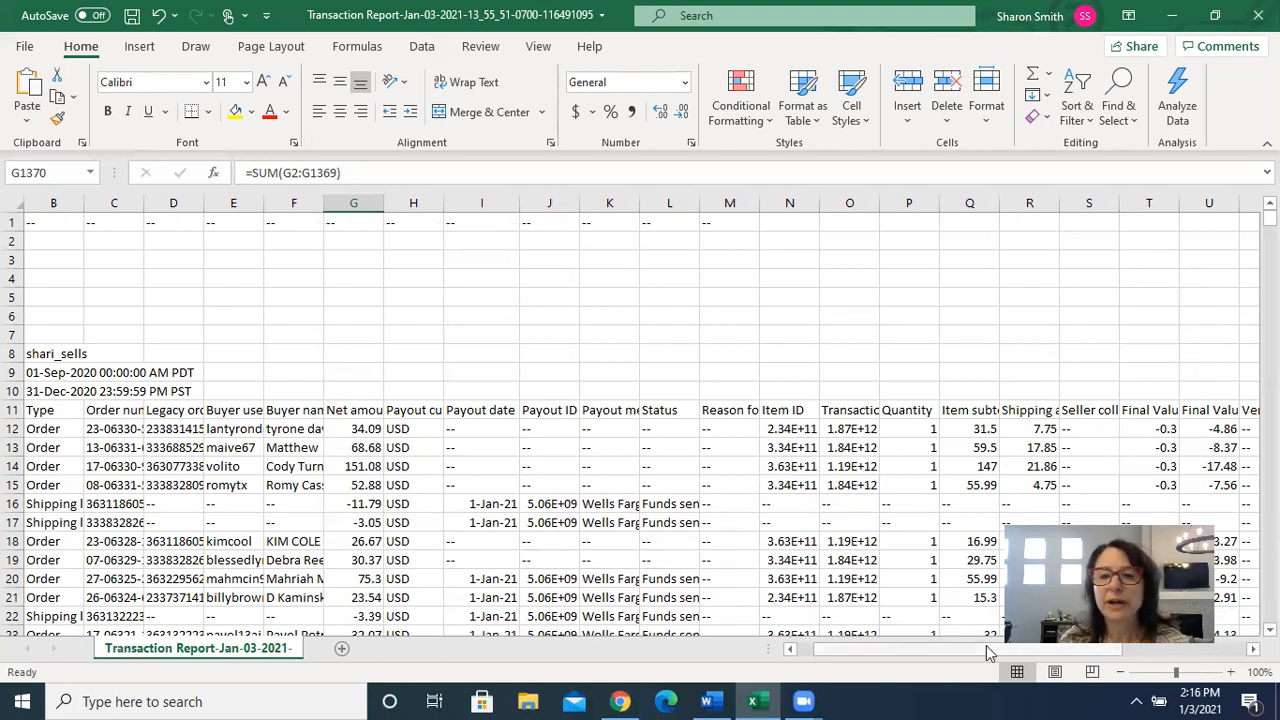
pyautogui.moveTo(1062, 282)
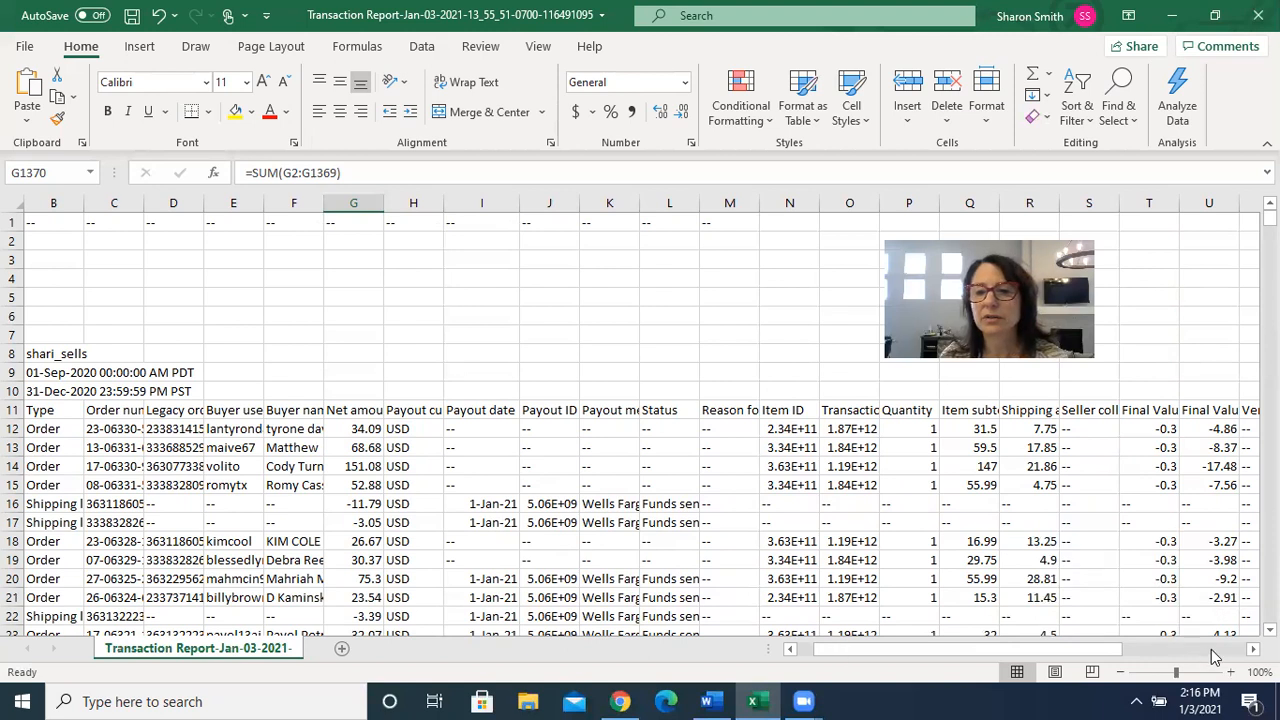
pyautogui.hscroll(3)
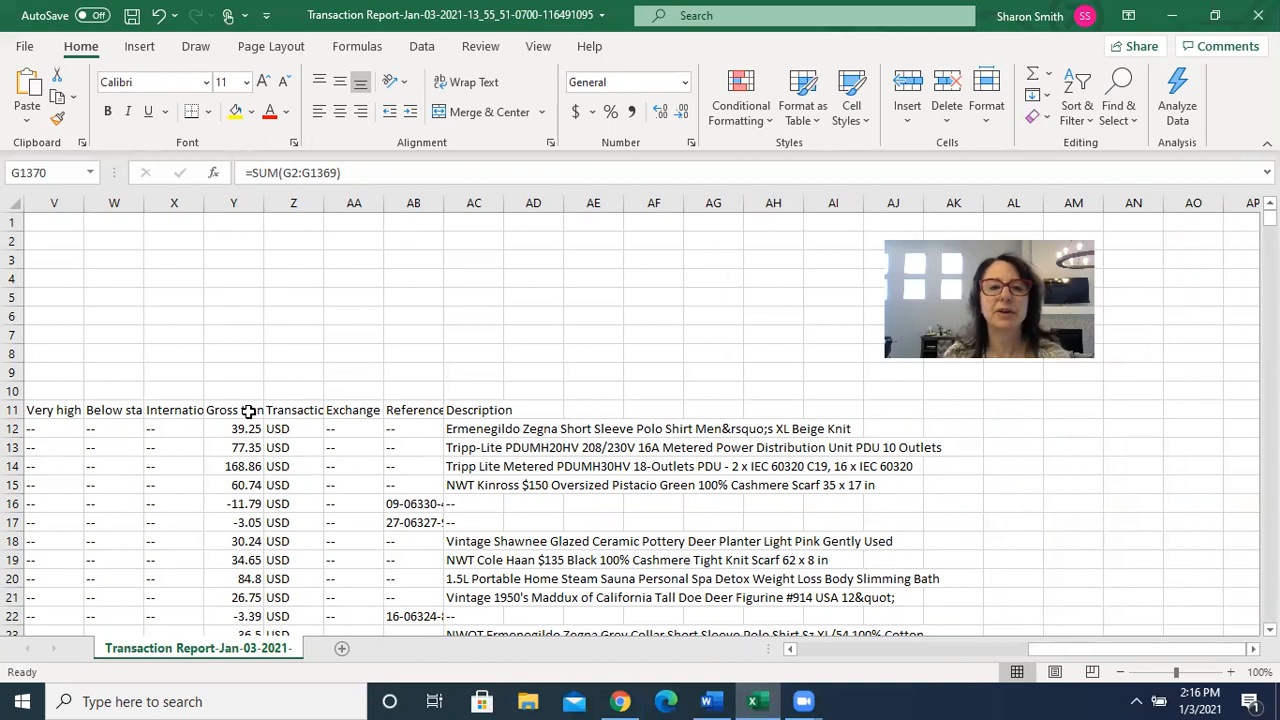
pyautogui.moveTo(392, 698)
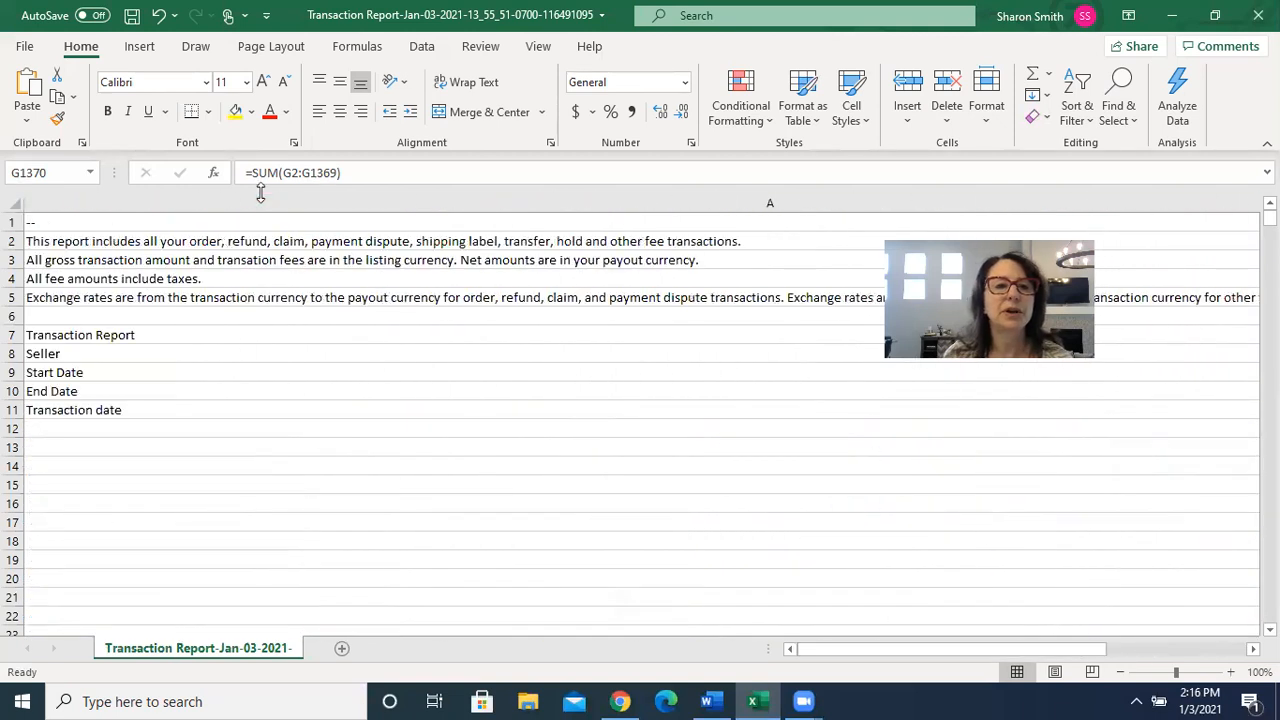
pyautogui.moveTo(272, 240)
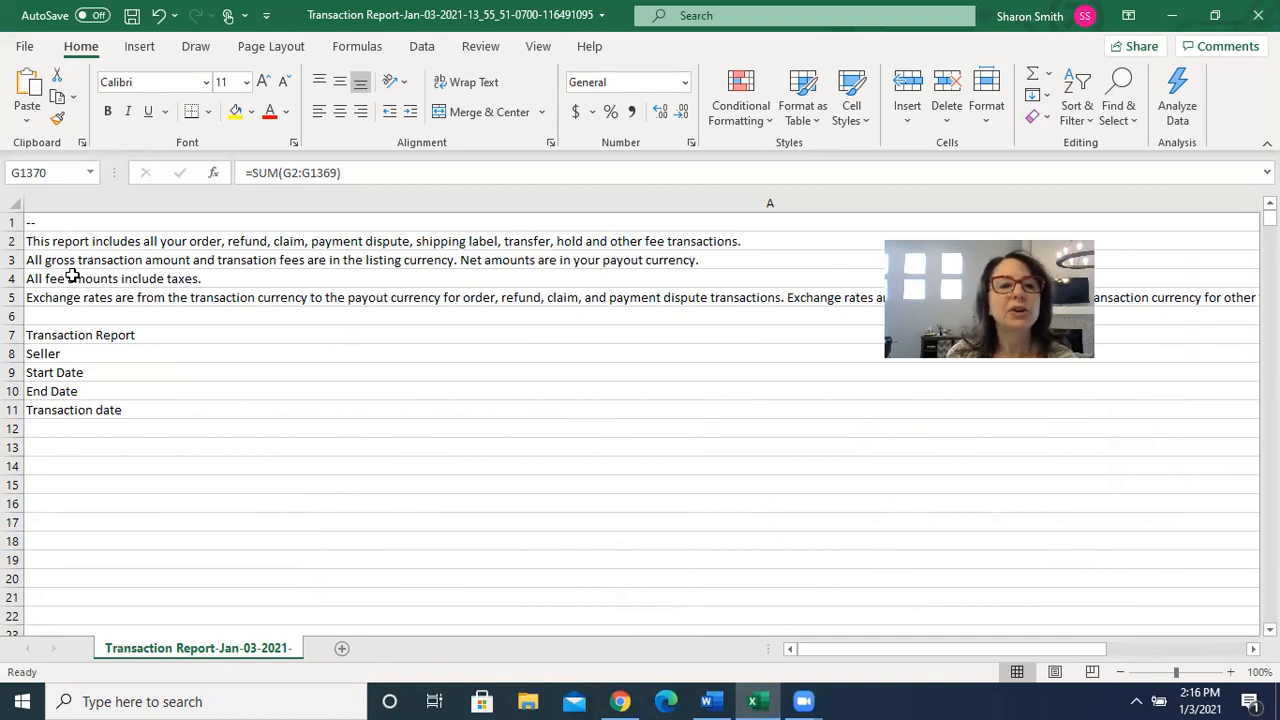
pyautogui.moveTo(278, 276)
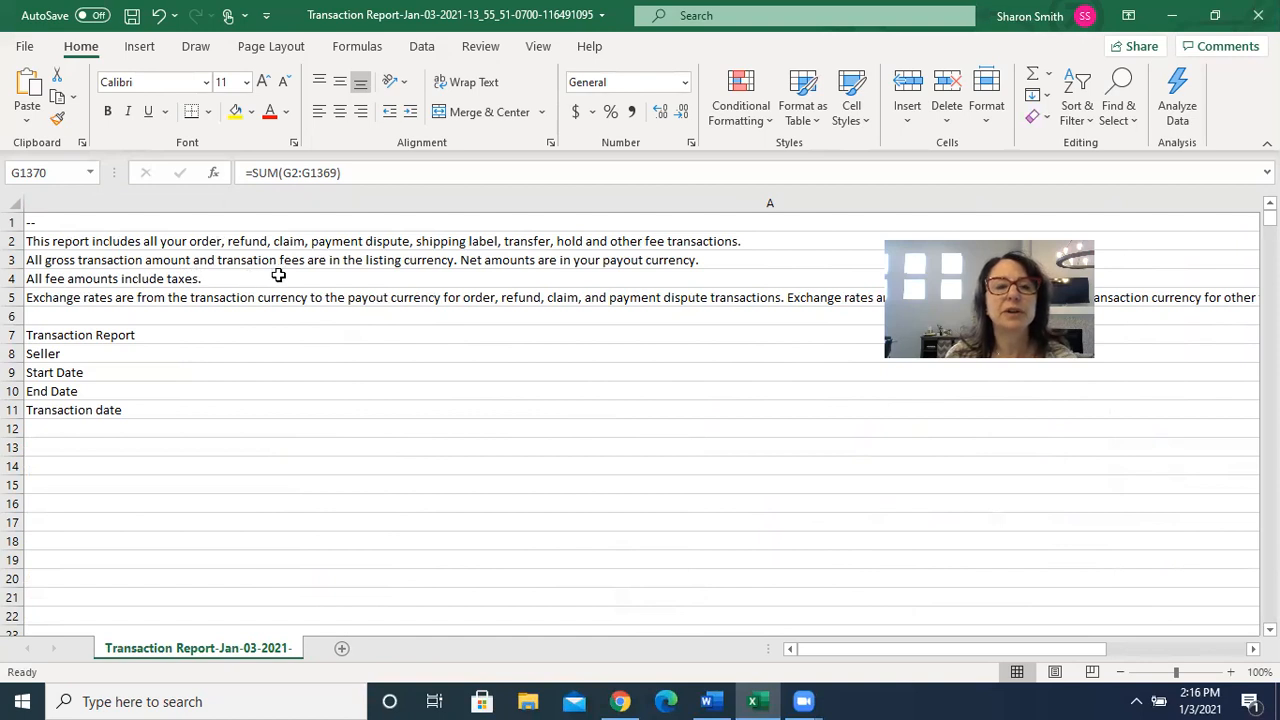
pyautogui.moveTo(428, 276)
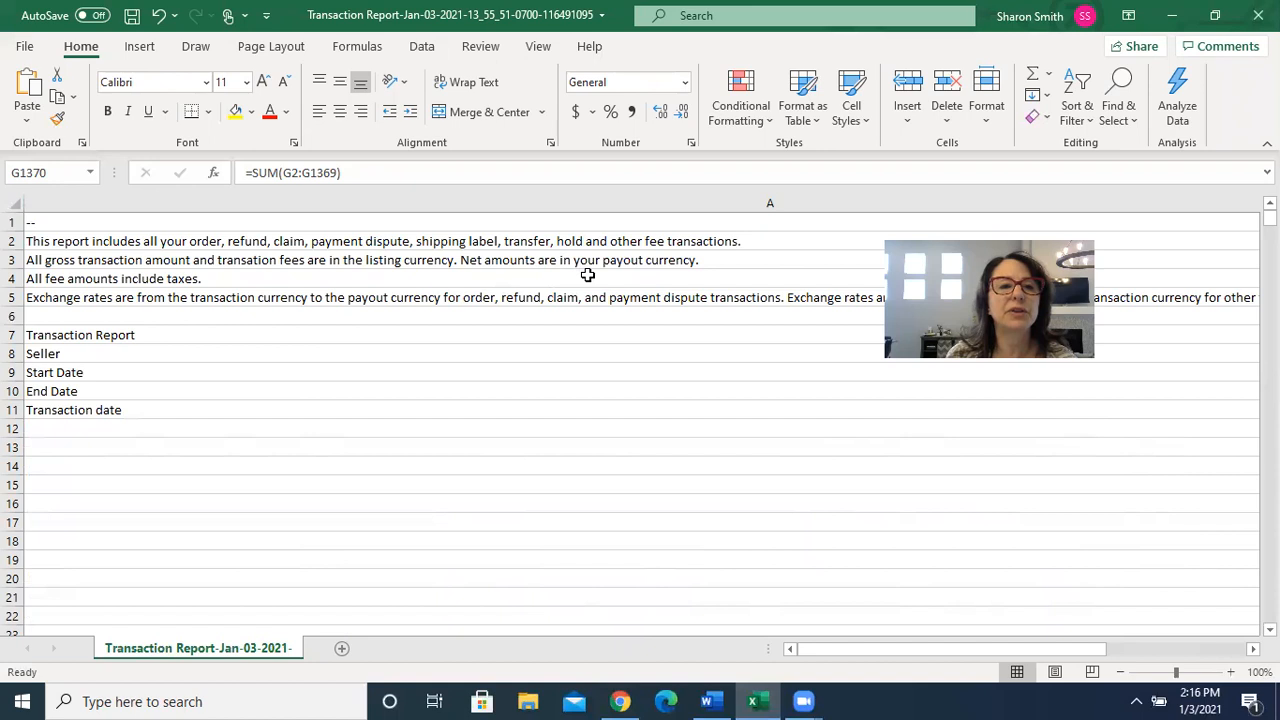
pyautogui.moveTo(120, 310)
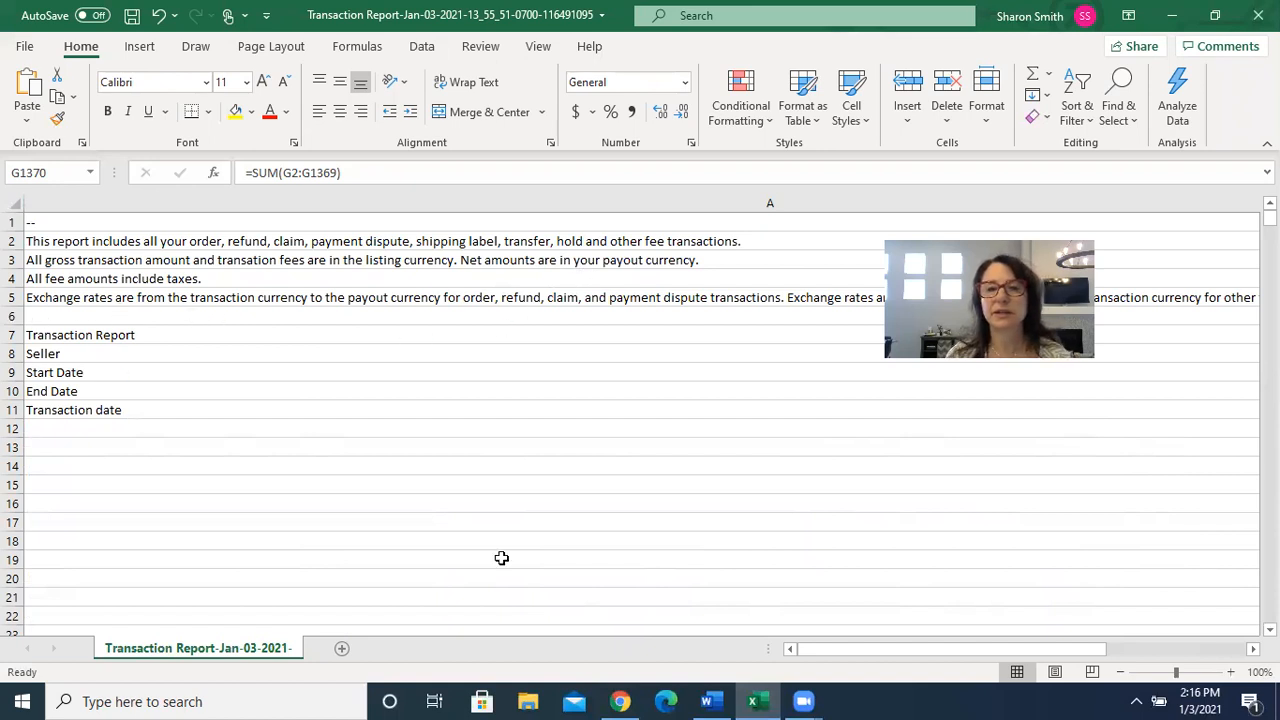
pyautogui.moveTo(698, 552)
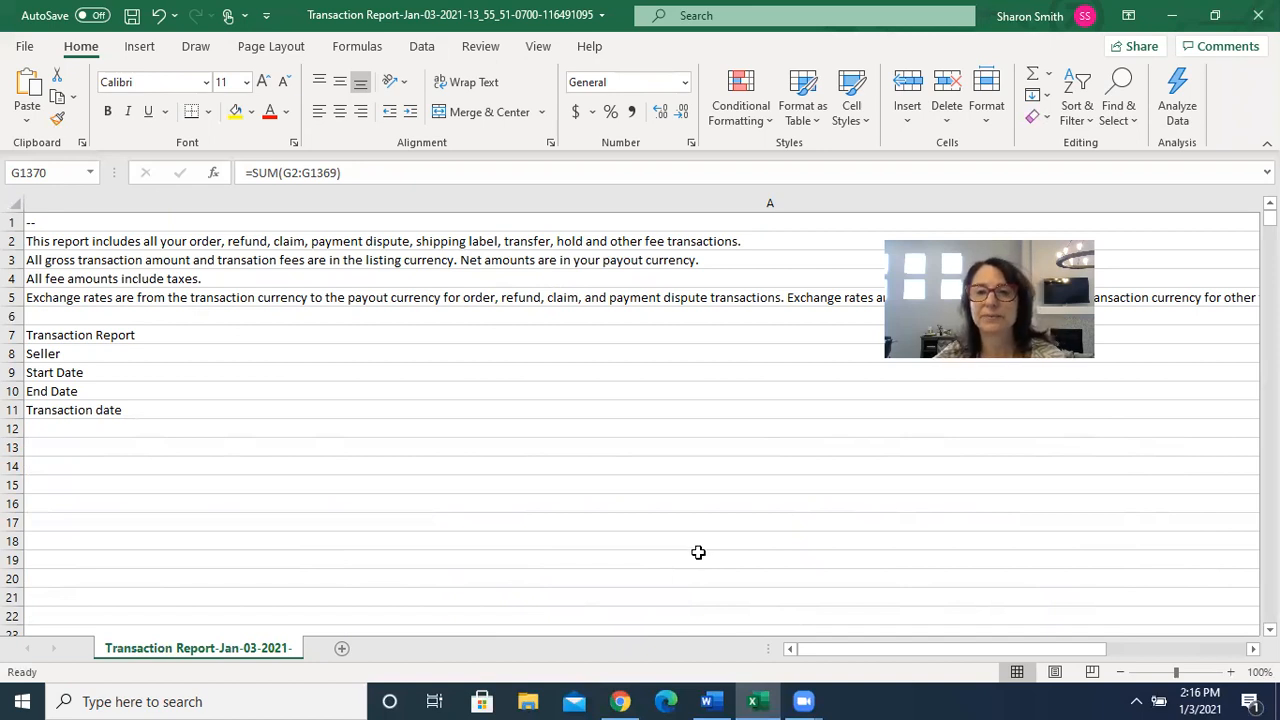
pyautogui.moveTo(818, 576)
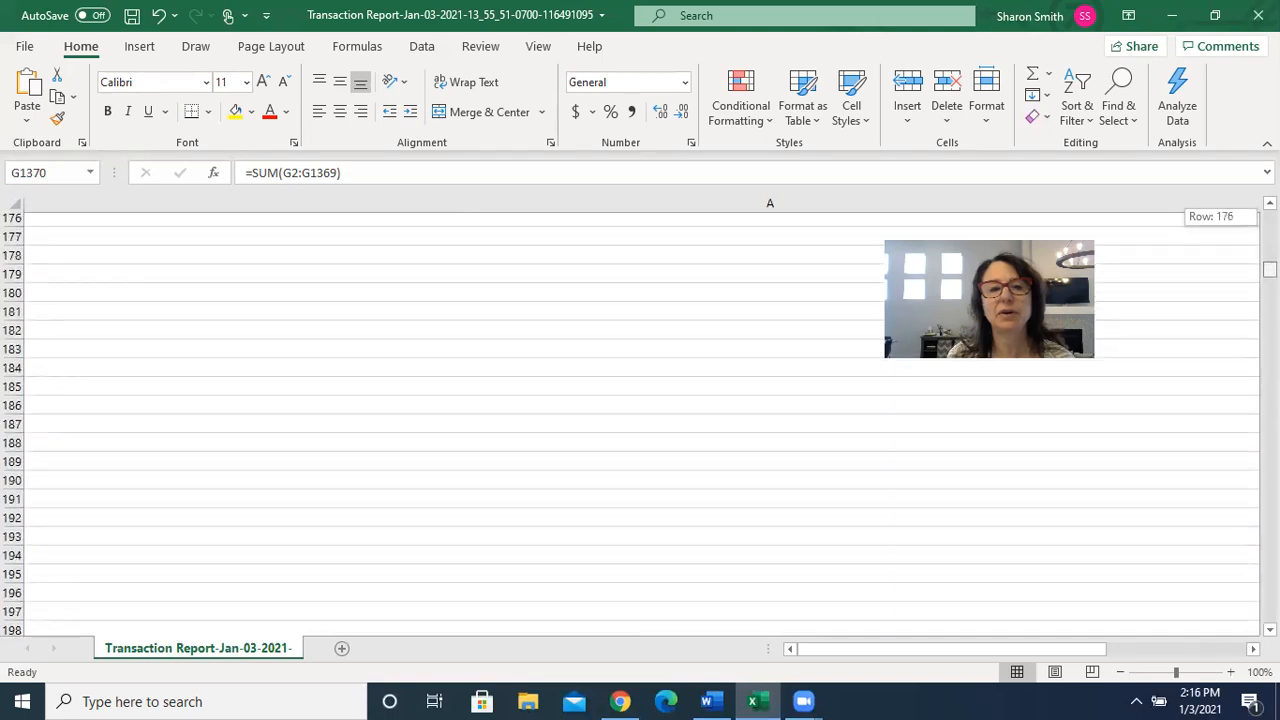
pyautogui.scroll(-3)
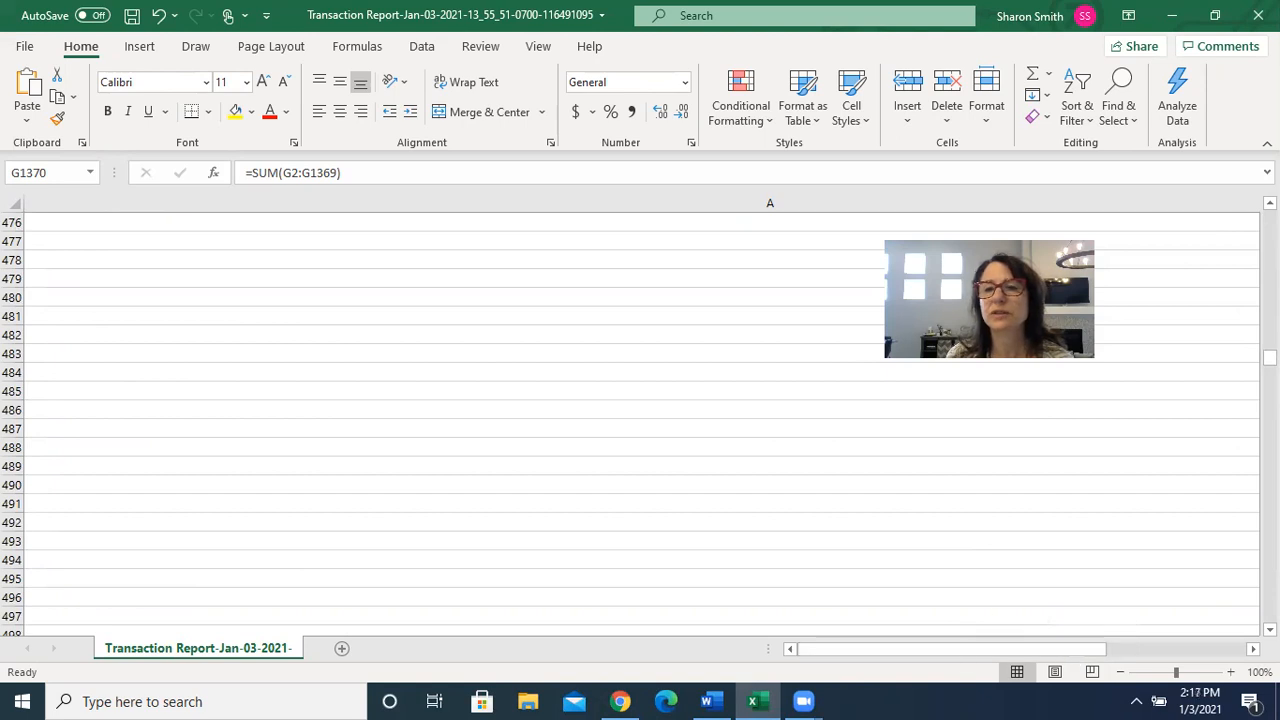
pyautogui.moveTo(1270, 360); pyautogui.dragTo(1270, 380)
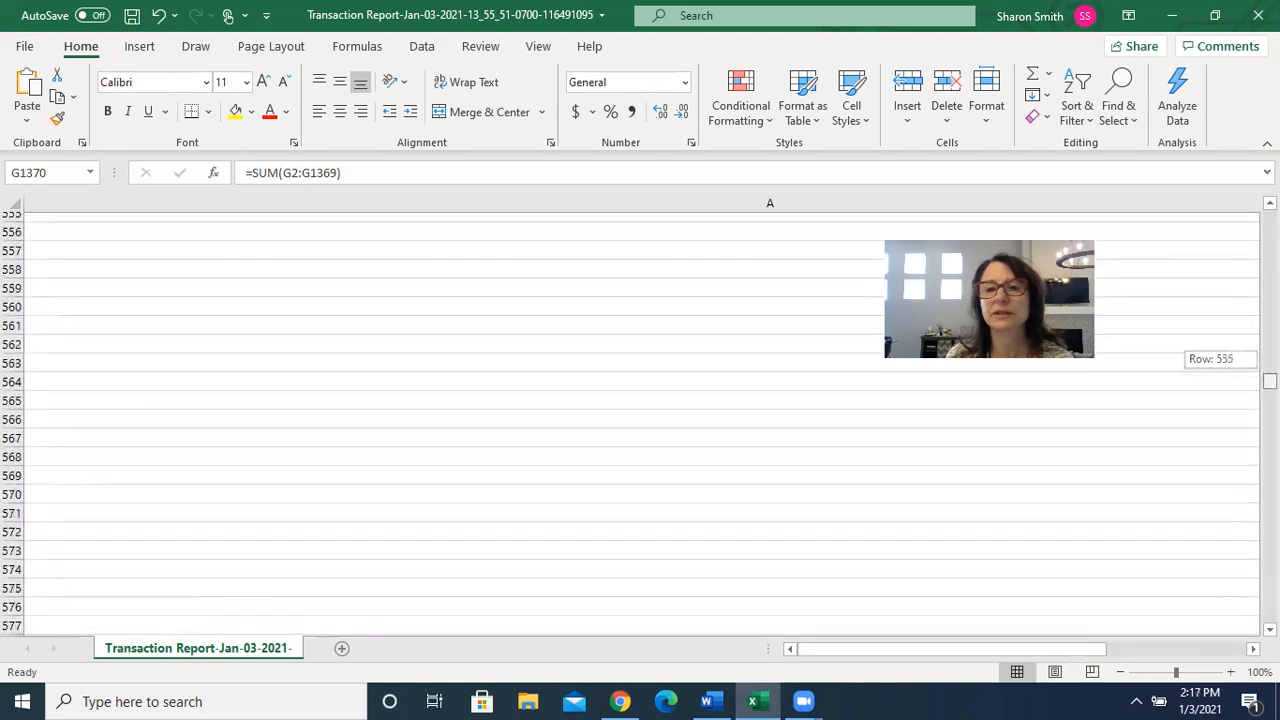
pyautogui.scroll(-3)
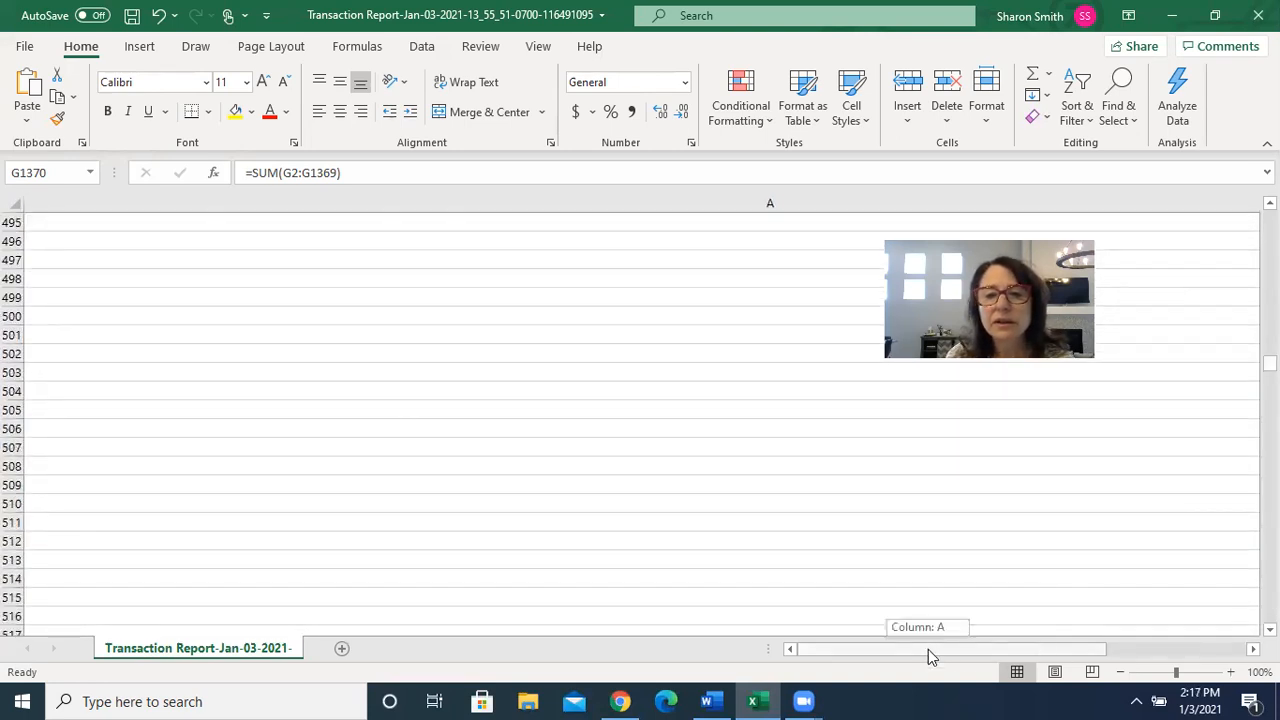
pyautogui.hscroll(3)
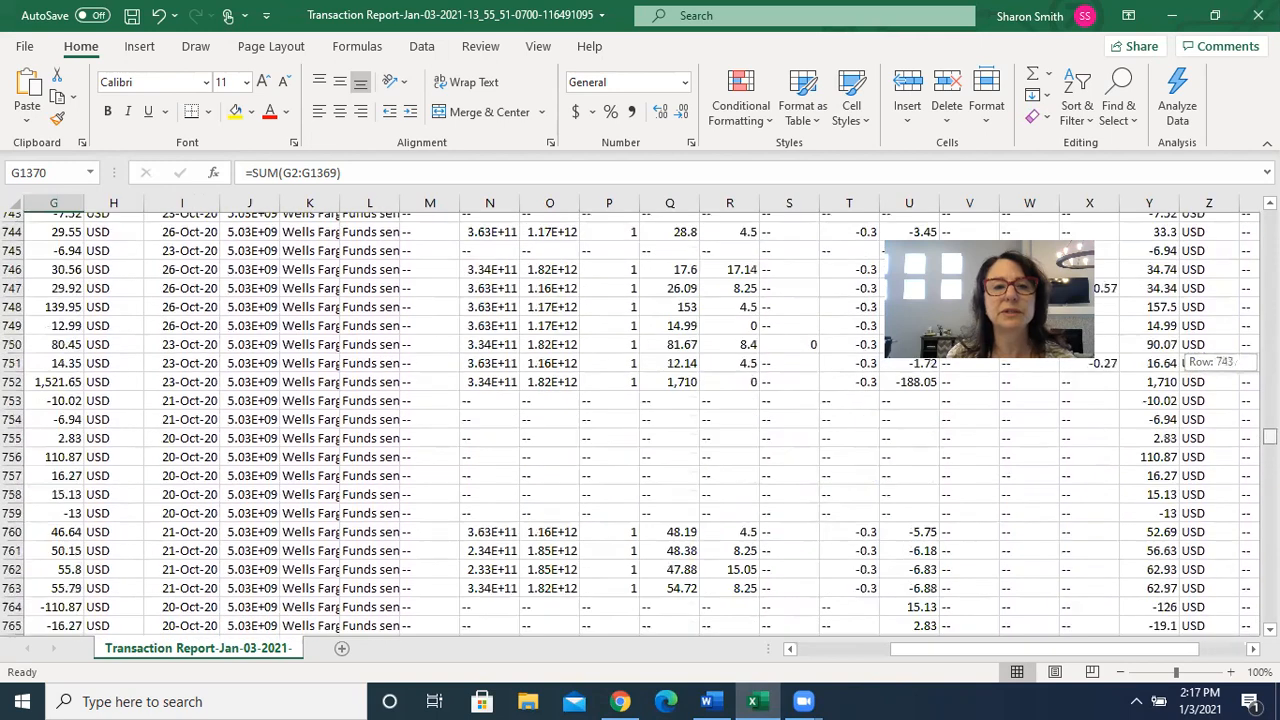
pyautogui.scroll(-3)
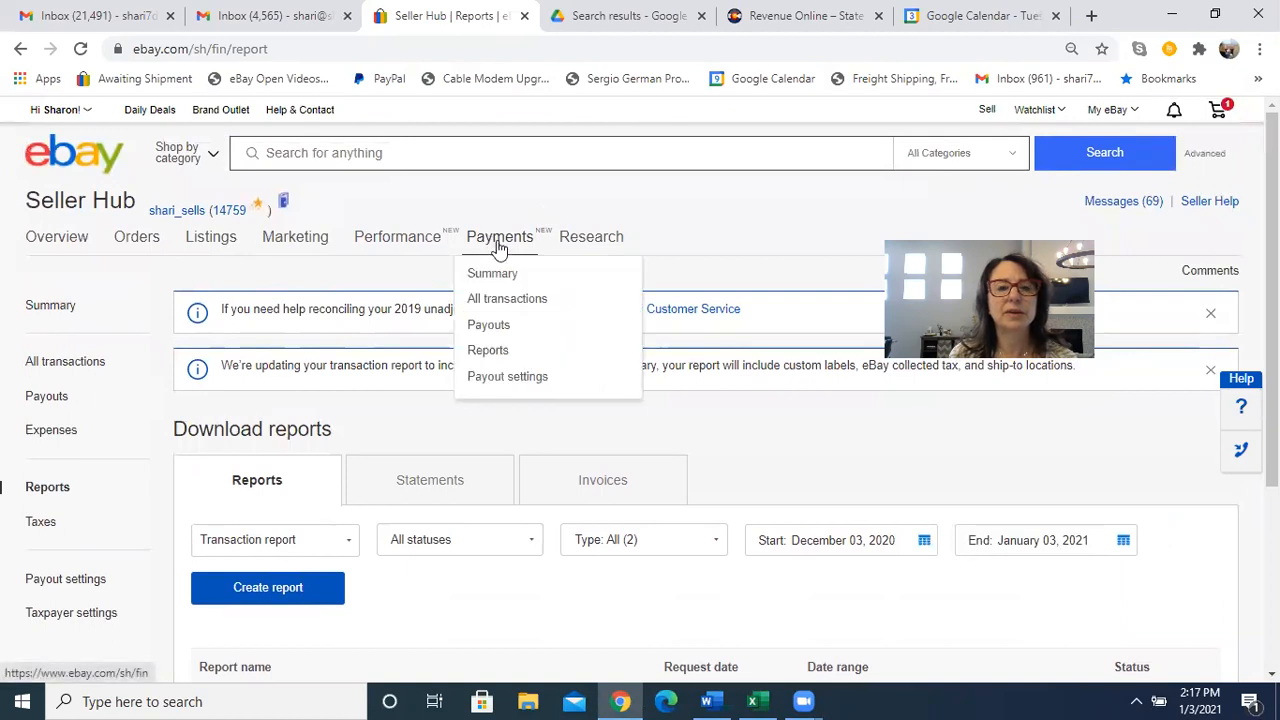
pyautogui.moveTo(604, 490)
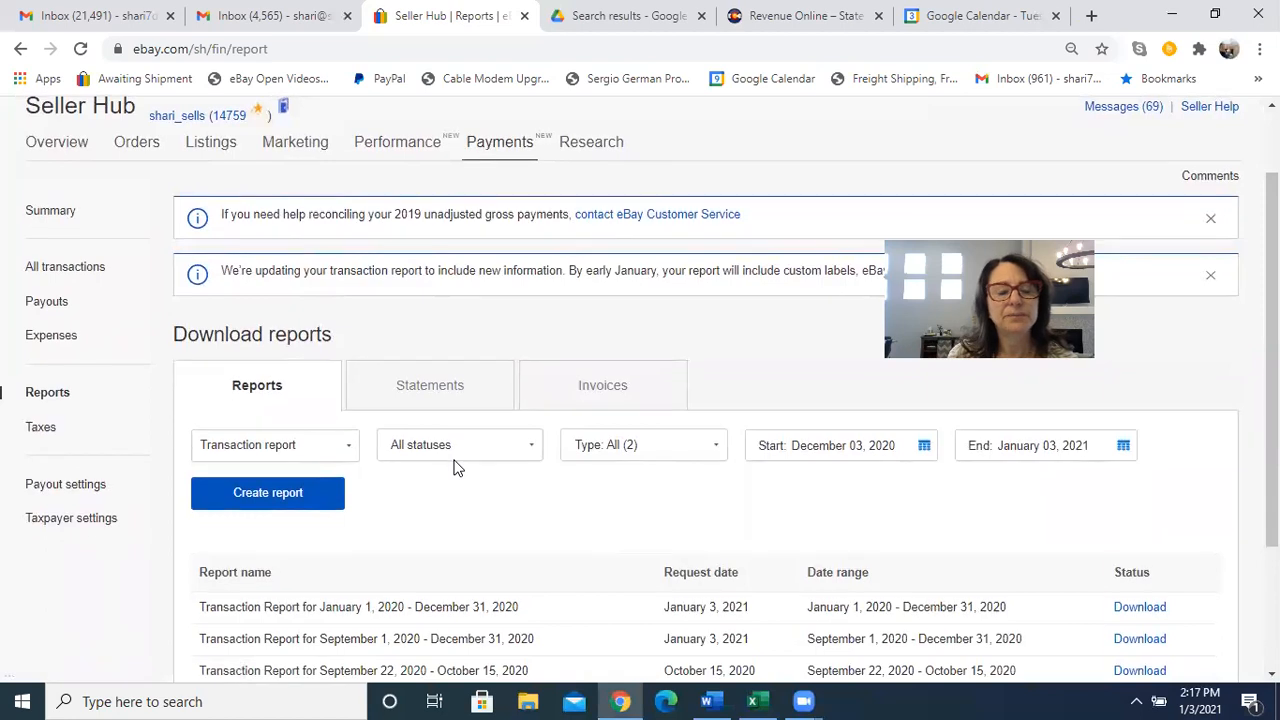
# Step: Scroll down to the list of three downloadable transaction reports
pyautogui.scroll(-3)
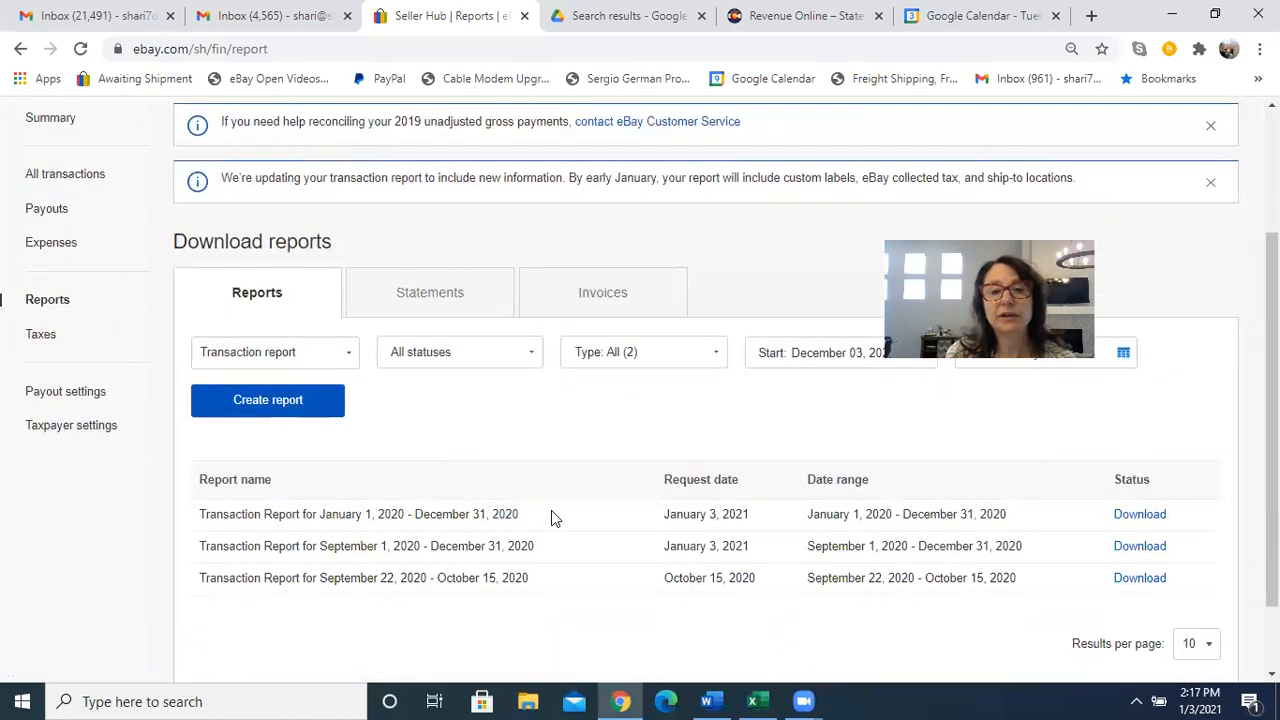
pyautogui.moveTo(648, 552)
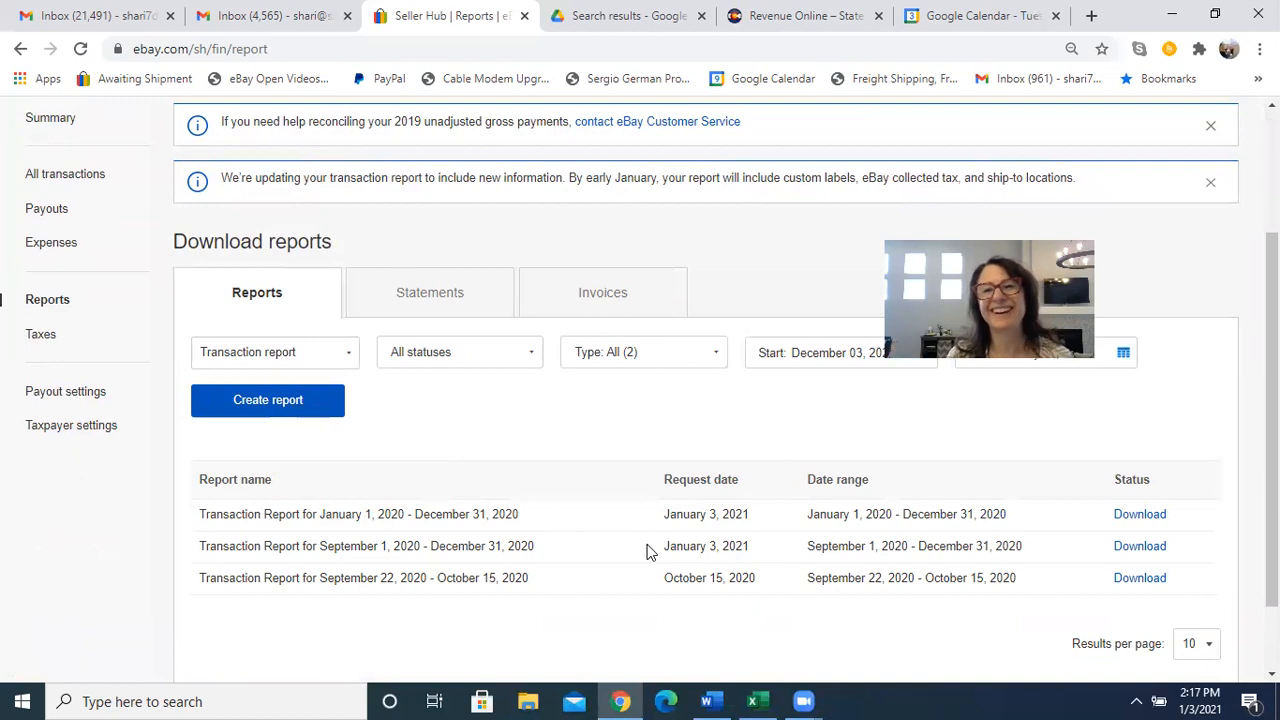
pyautogui.moveTo(912, 388)
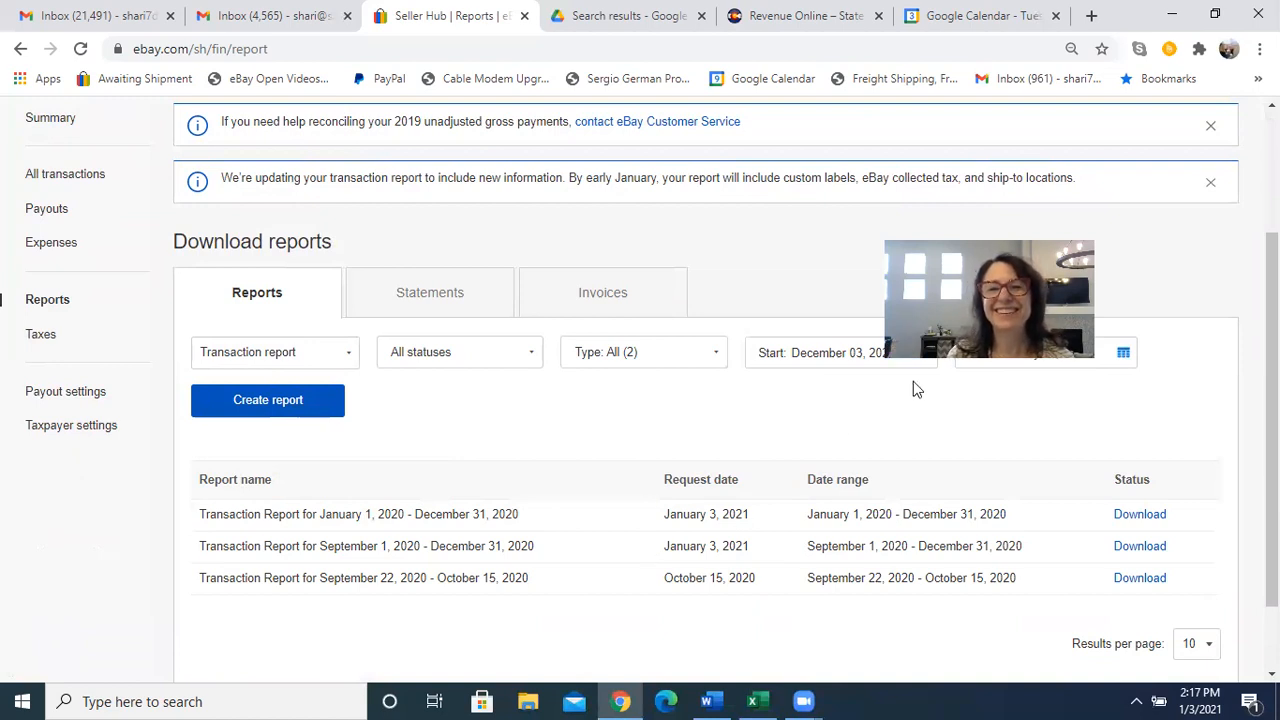